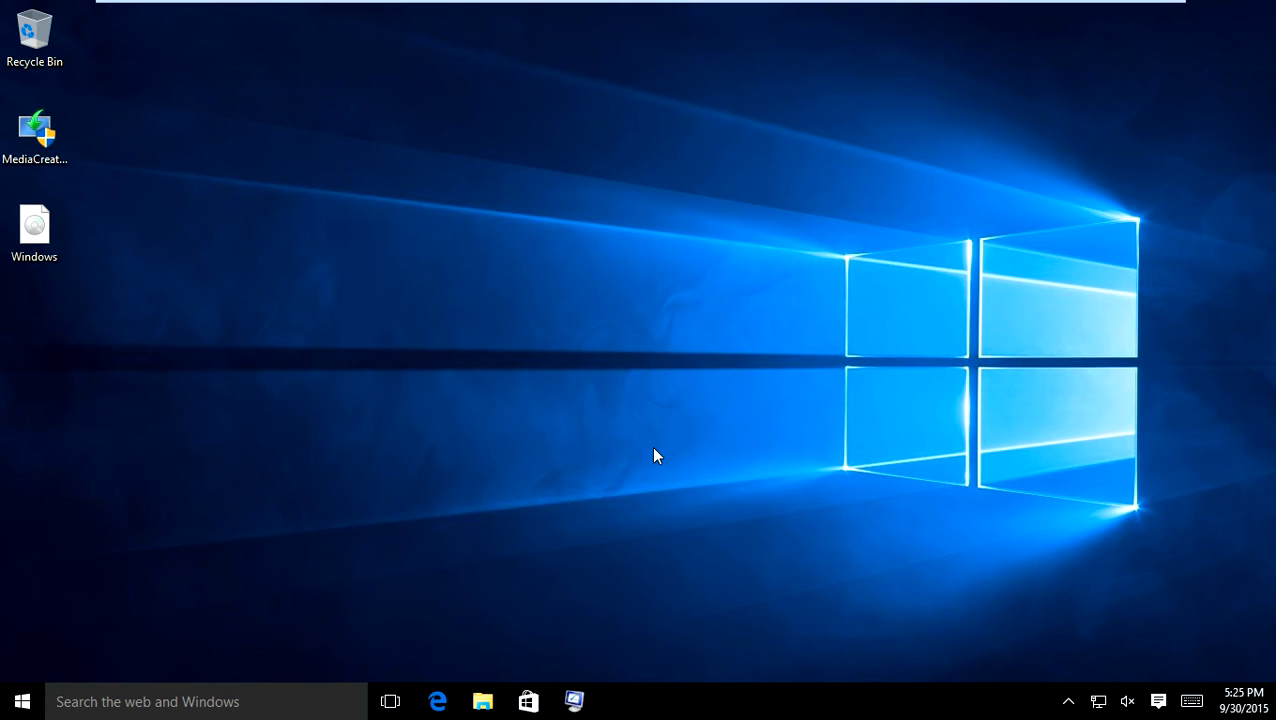
mouse_move(824, 267)
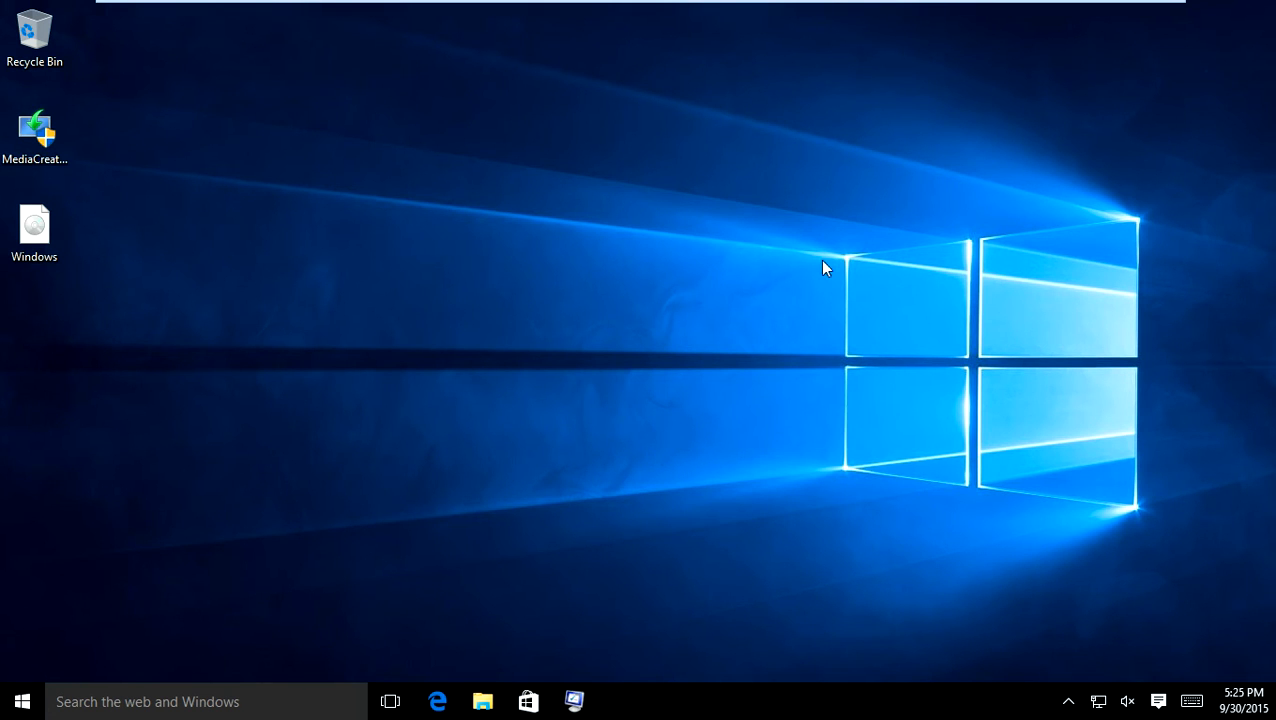
mouse_move(670, 325)
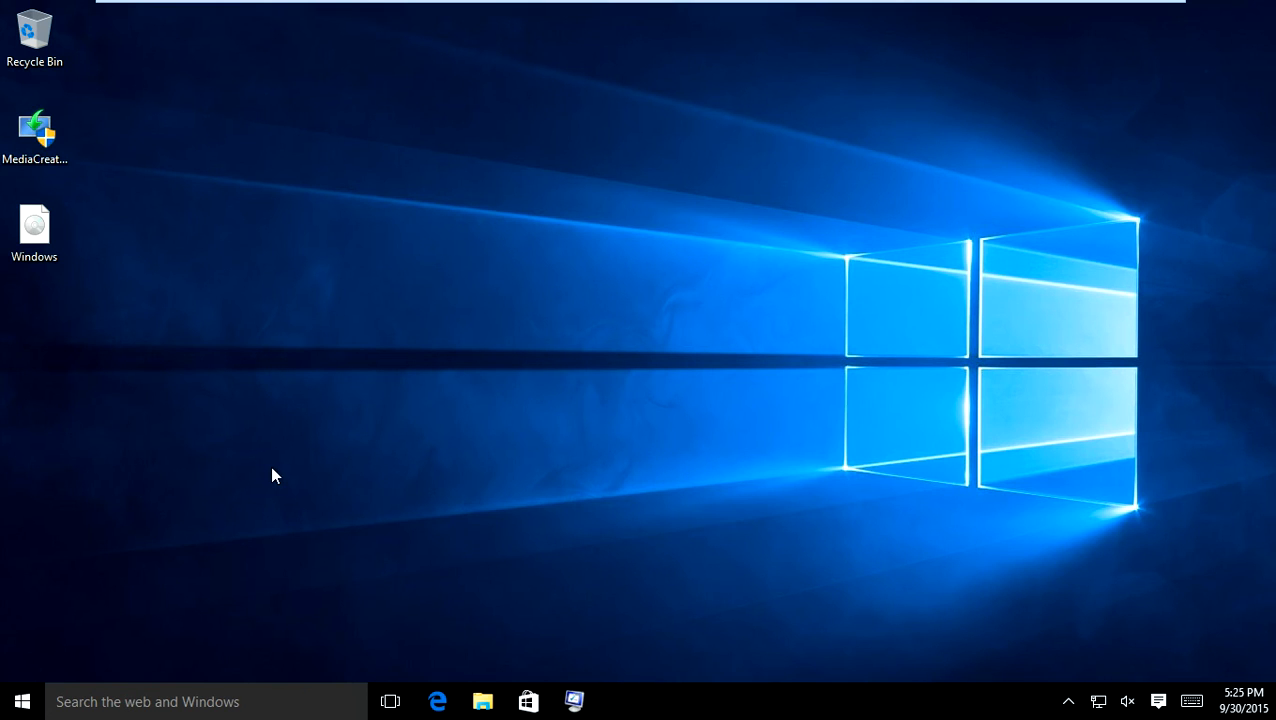
mouse_move(212, 436)
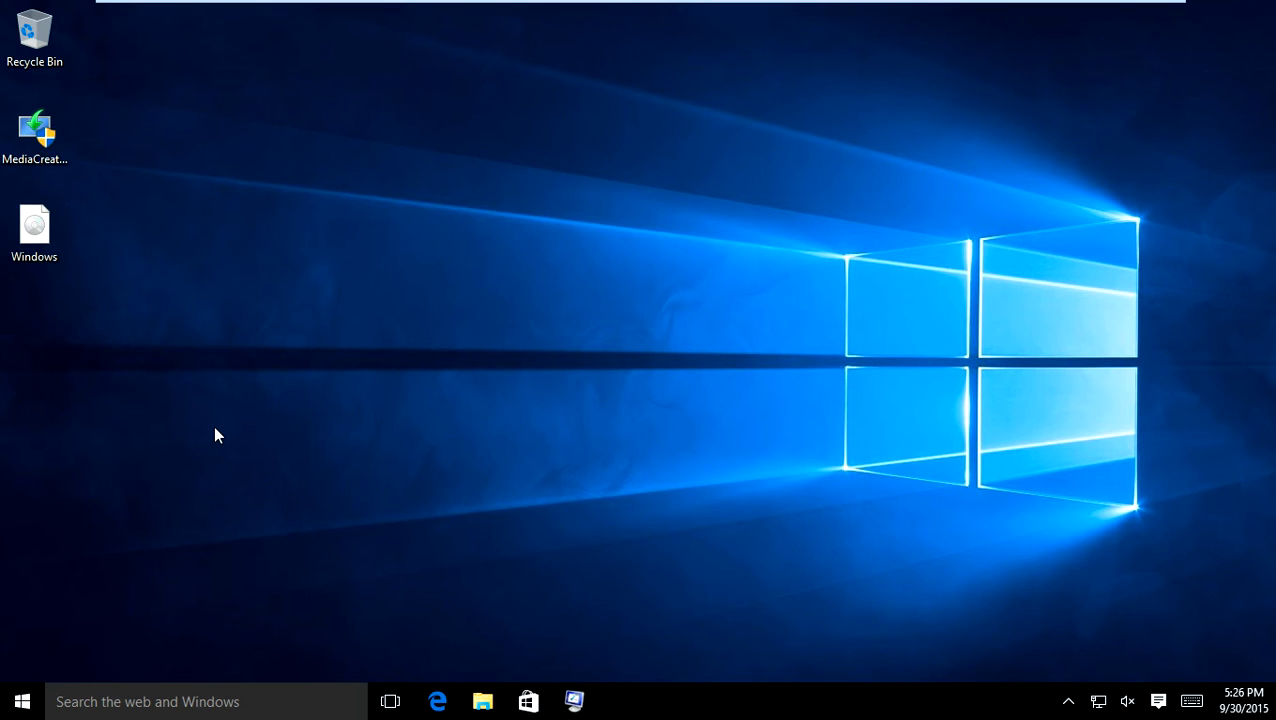
Step: Run msconfig, enable Safe boot with the Network option on the Boot tab, and apply it
click(34, 223)
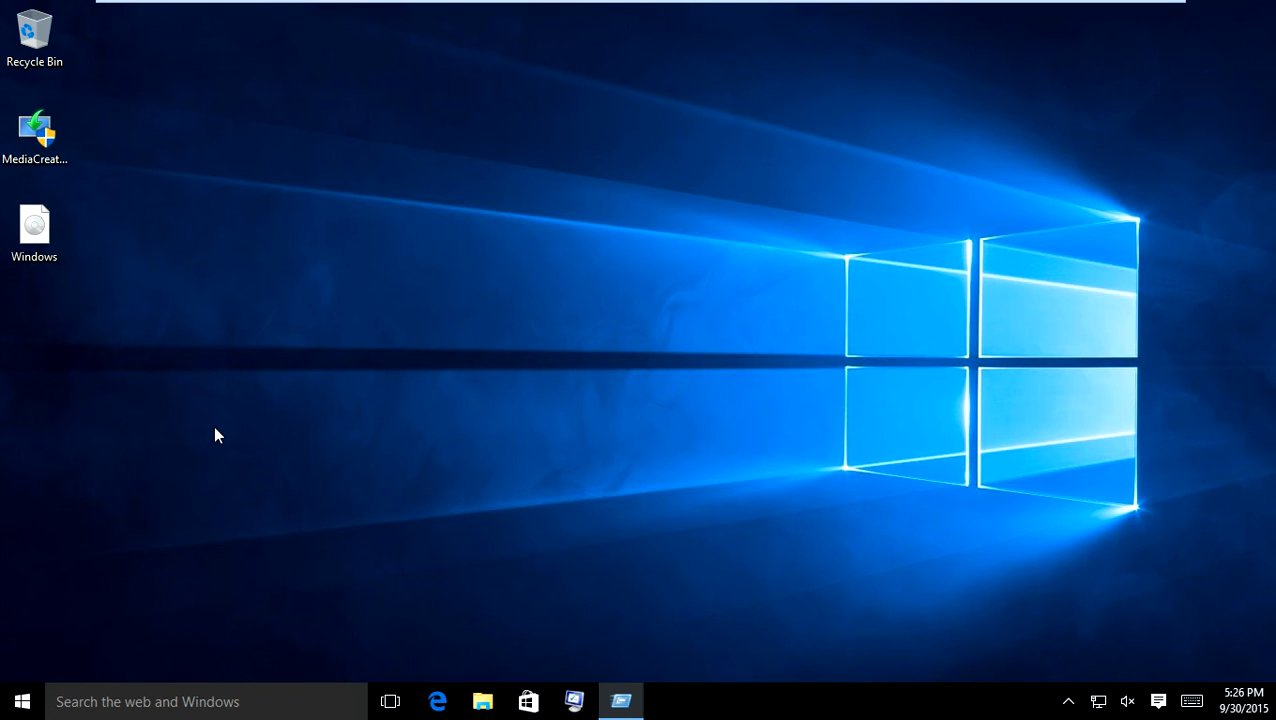
key(Win+r)
text(msconfig)
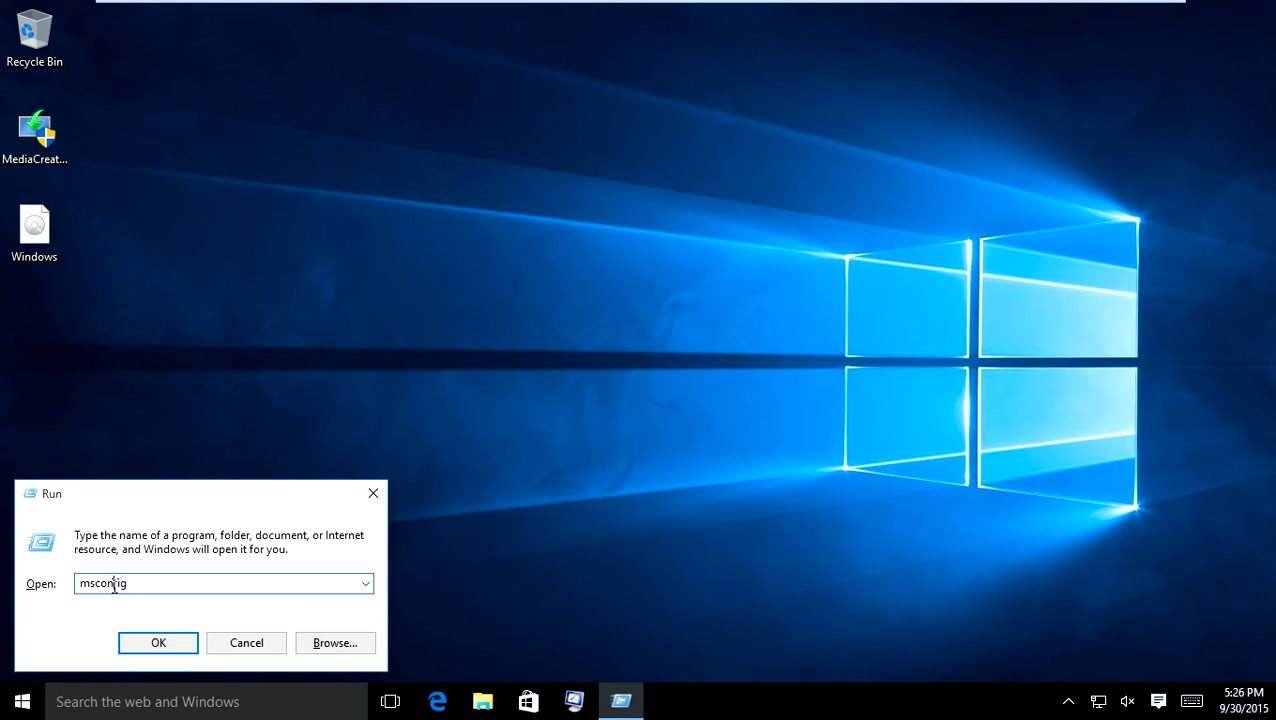
click(157, 642)
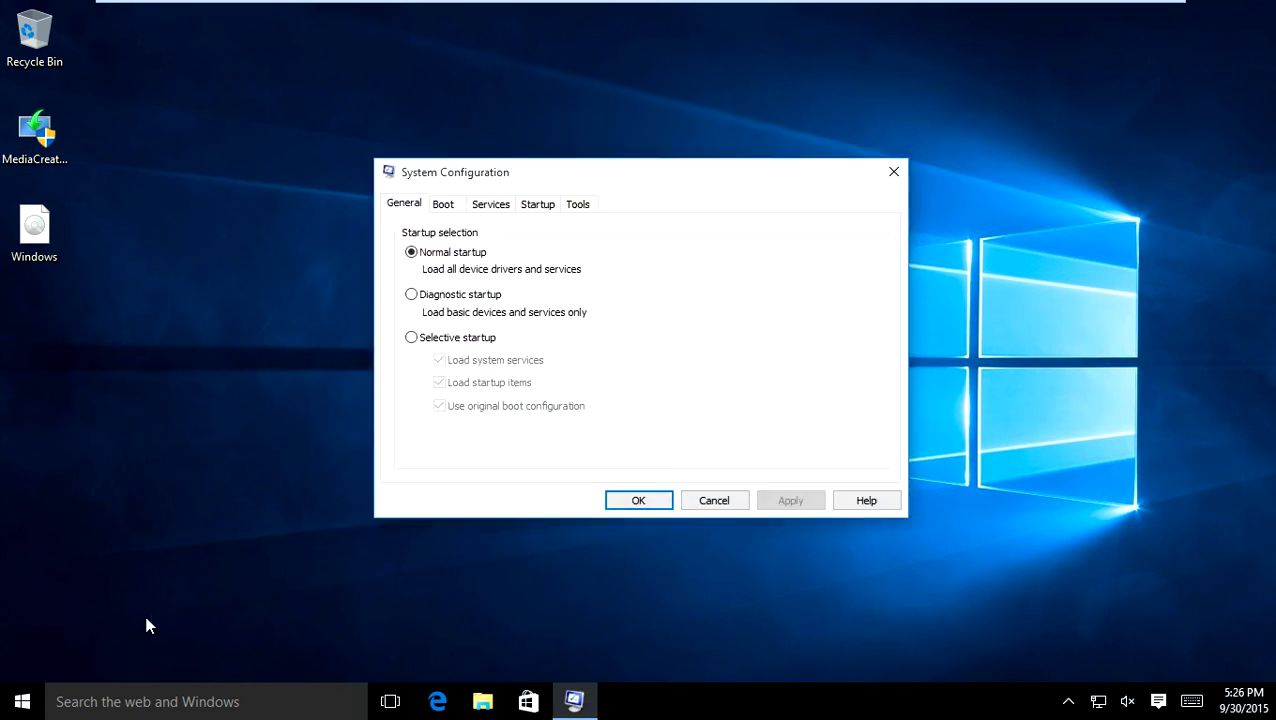
mouse_move(194, 621)
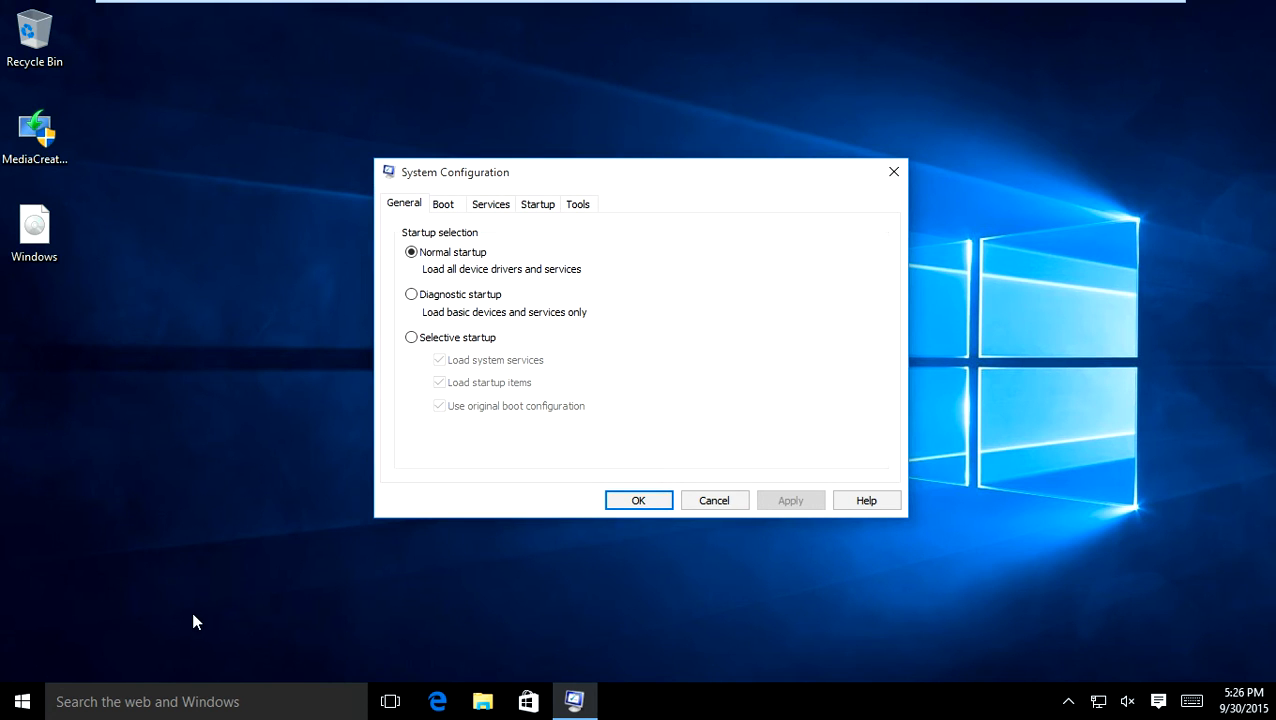
click(443, 204)
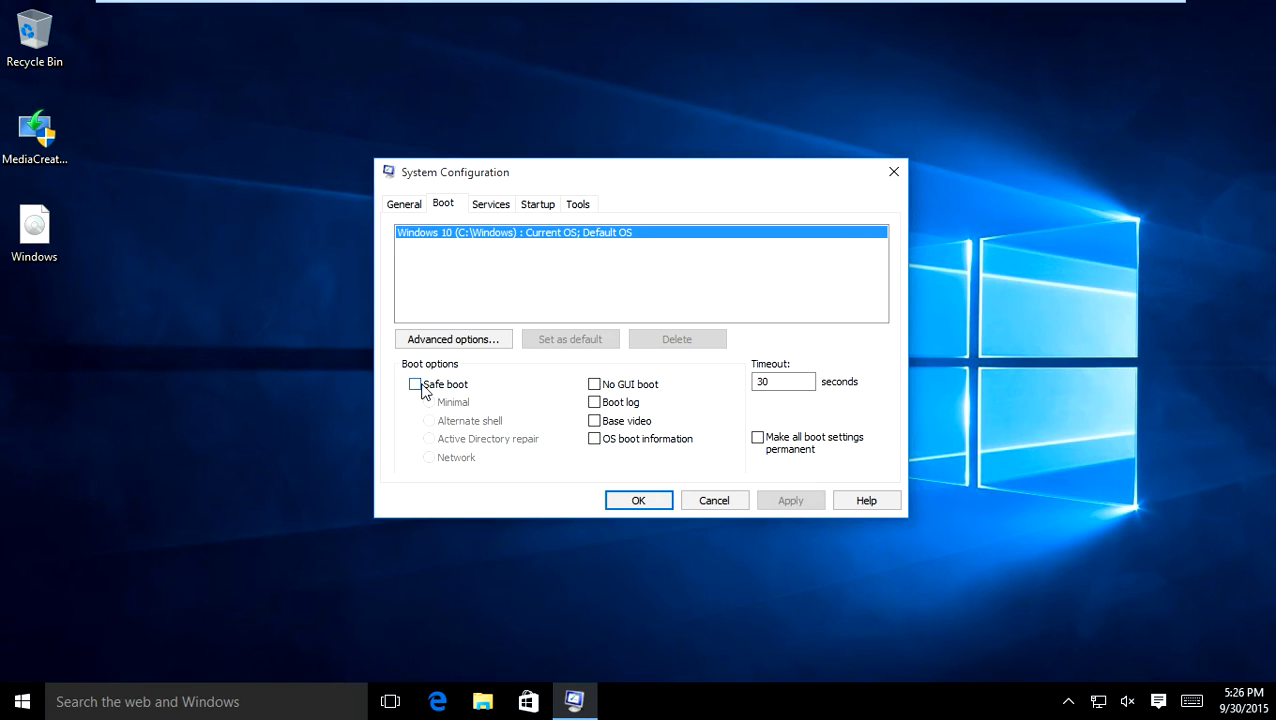
click(414, 384)
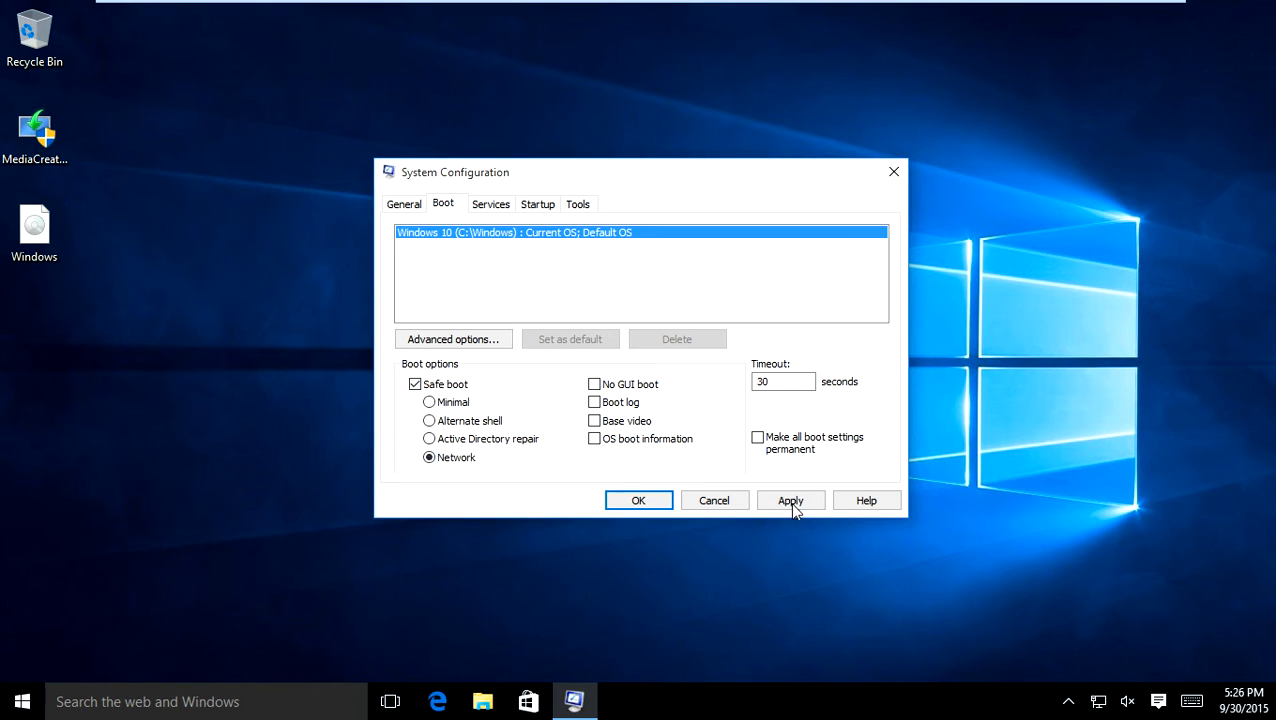
click(790, 500)
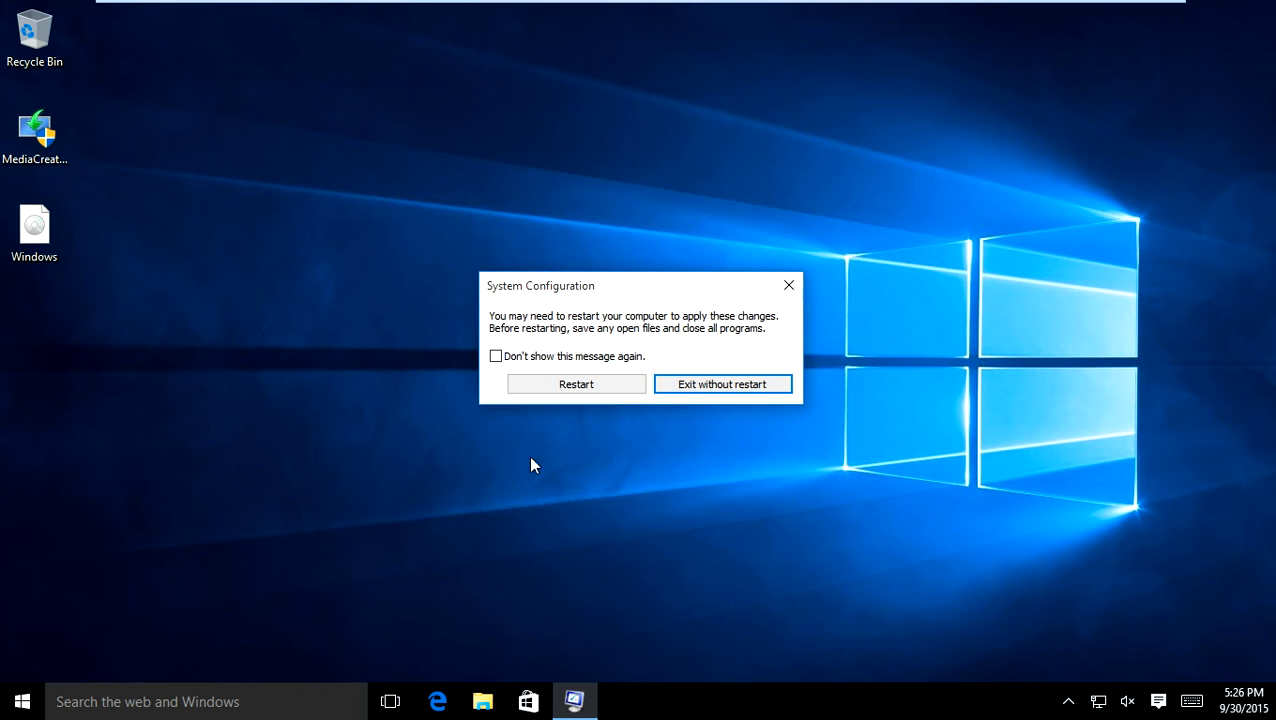
mouse_move(760, 333)
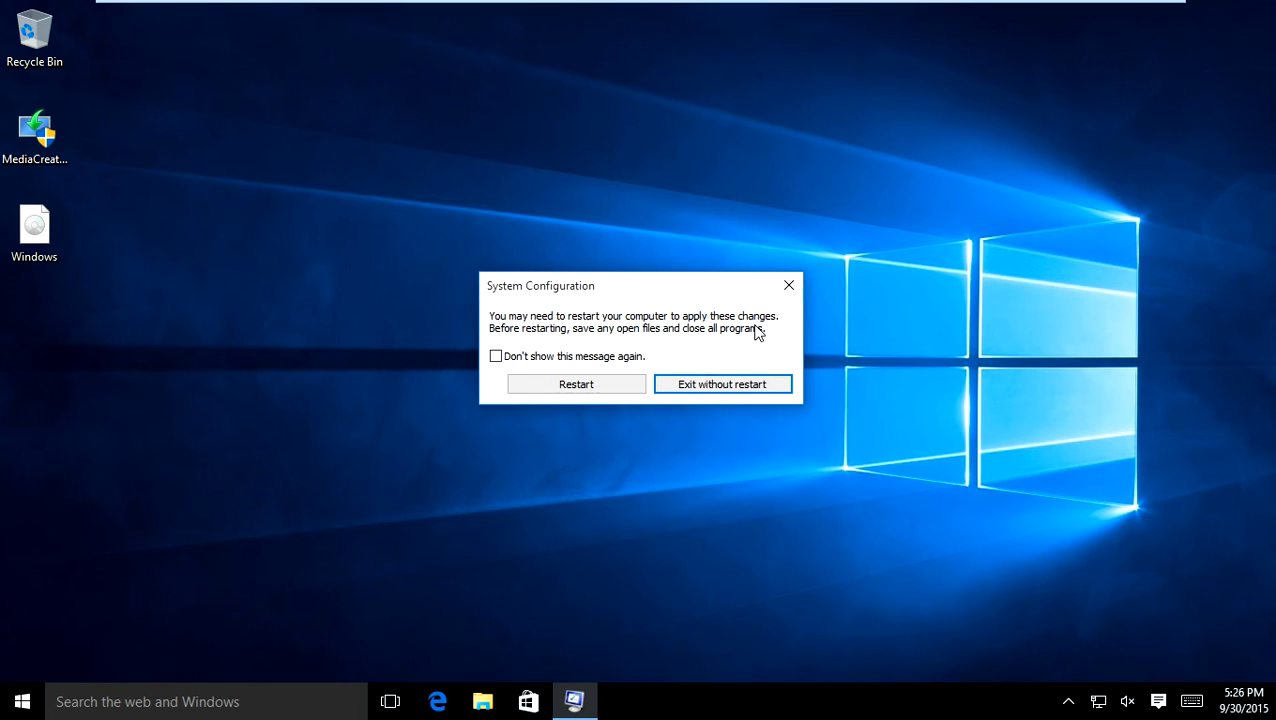
mouse_move(734, 389)
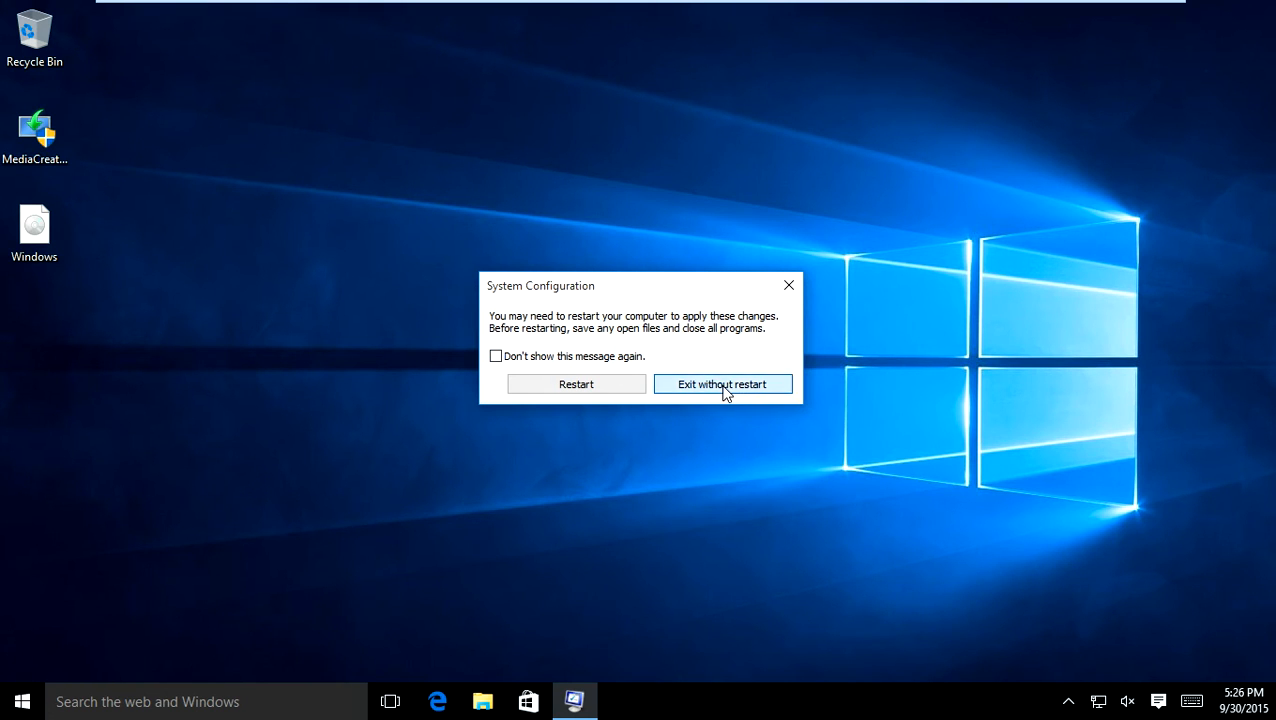
Step: Dismiss the restart prompt, reopen msconfig to confirm Safe boot with Network, then exit without restarting
click(723, 384)
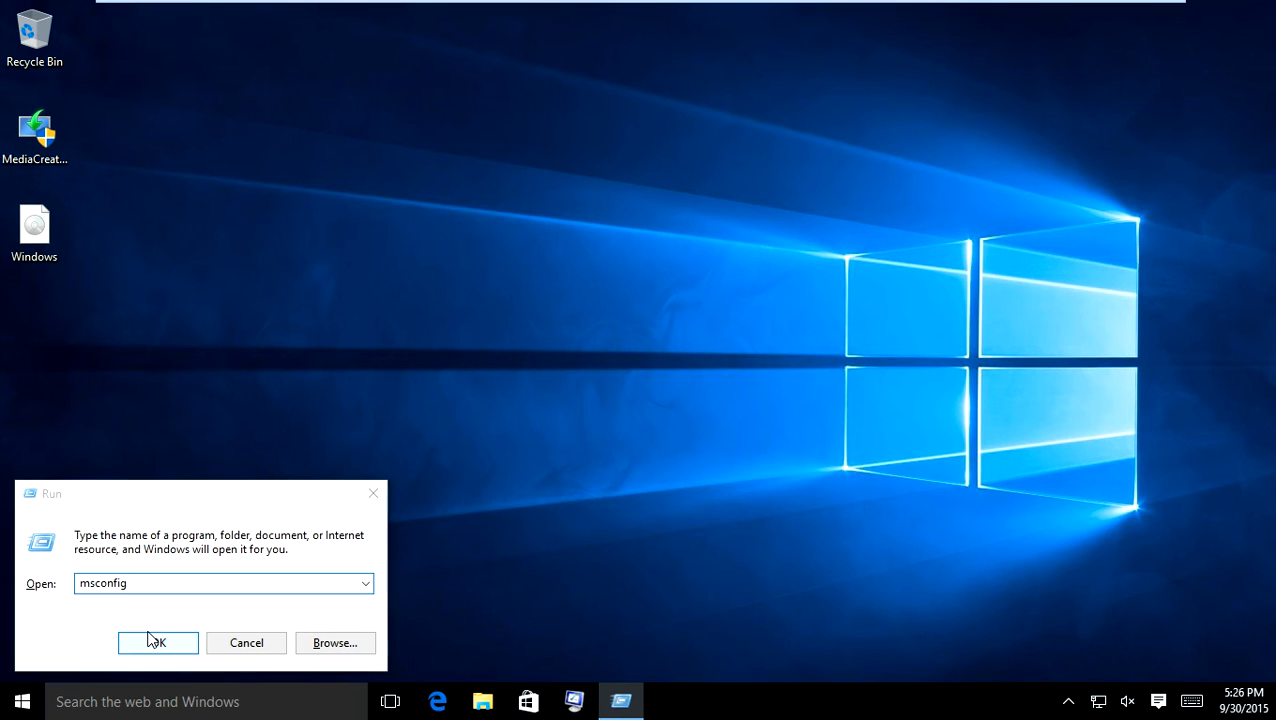
click(158, 643)
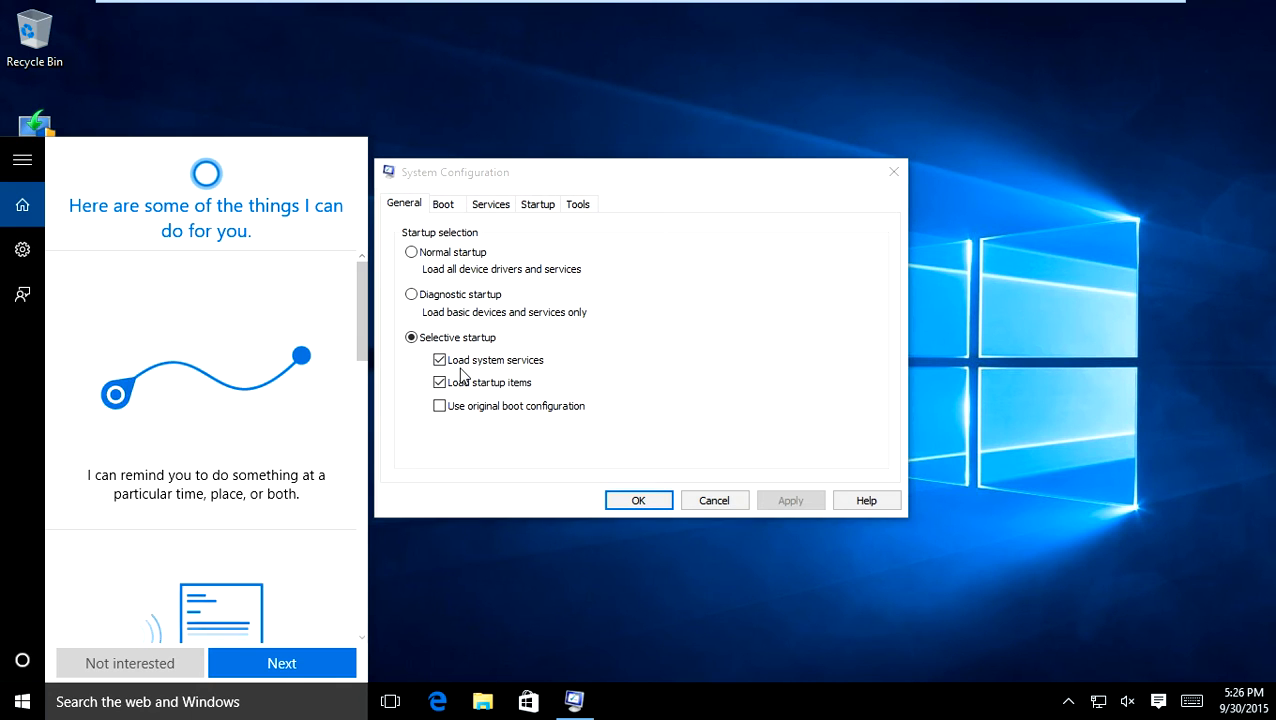
click(443, 204)
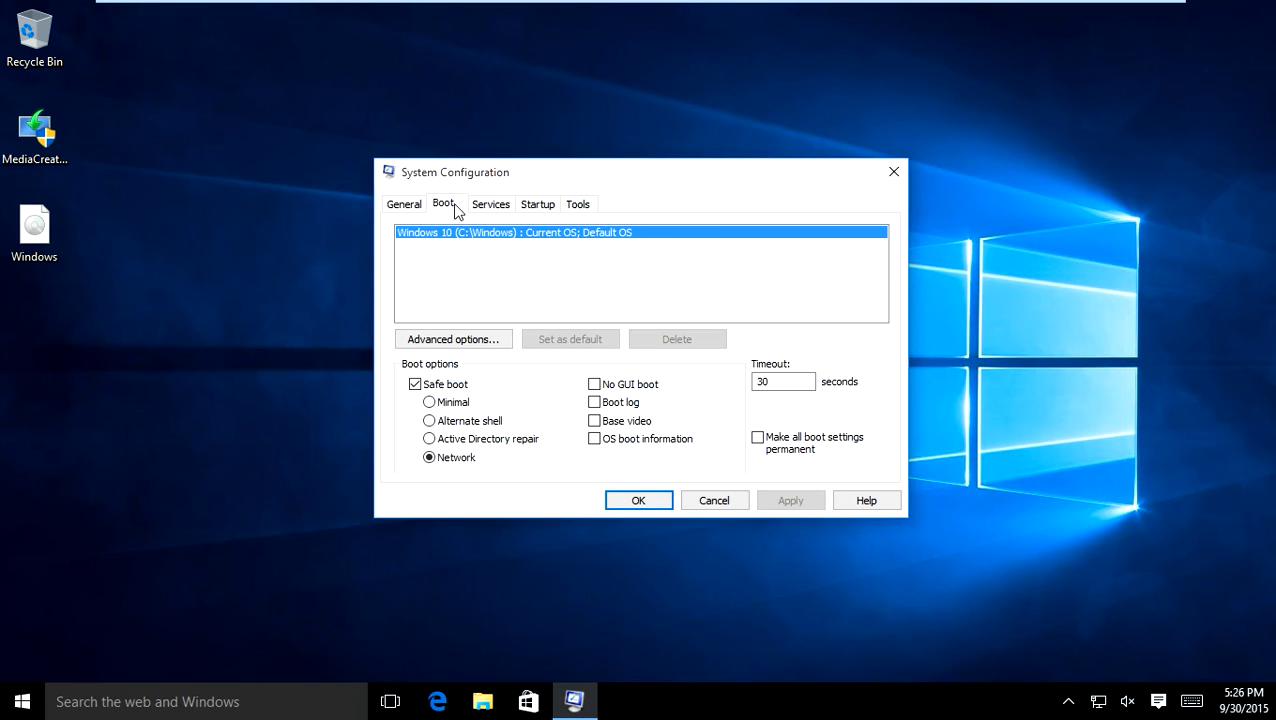
mouse_move(445, 407)
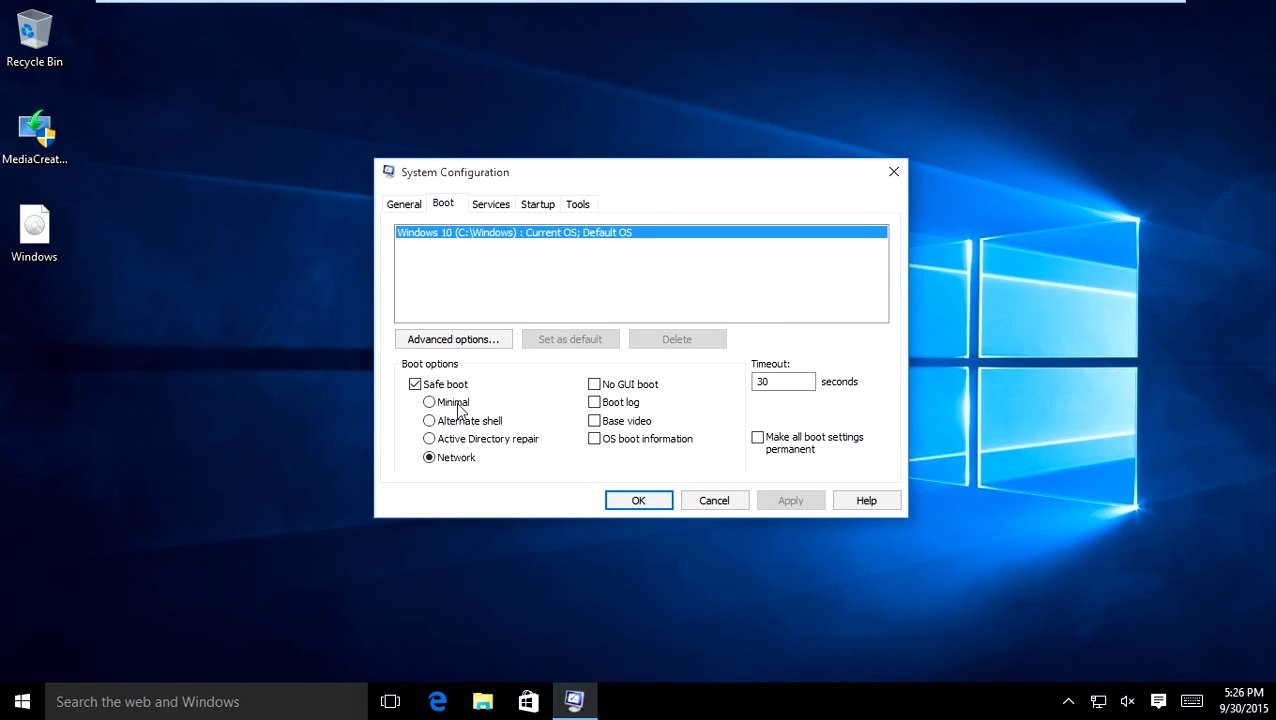
click(415, 384)
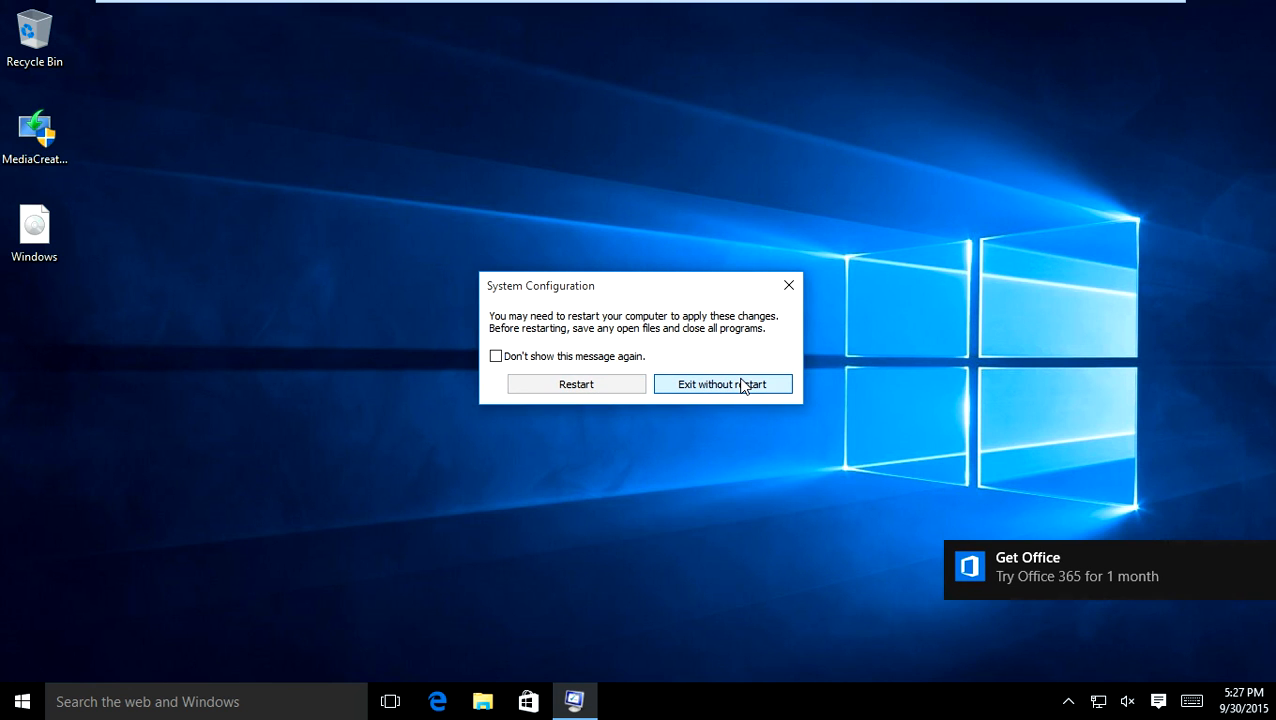
mouse_move(736, 394)
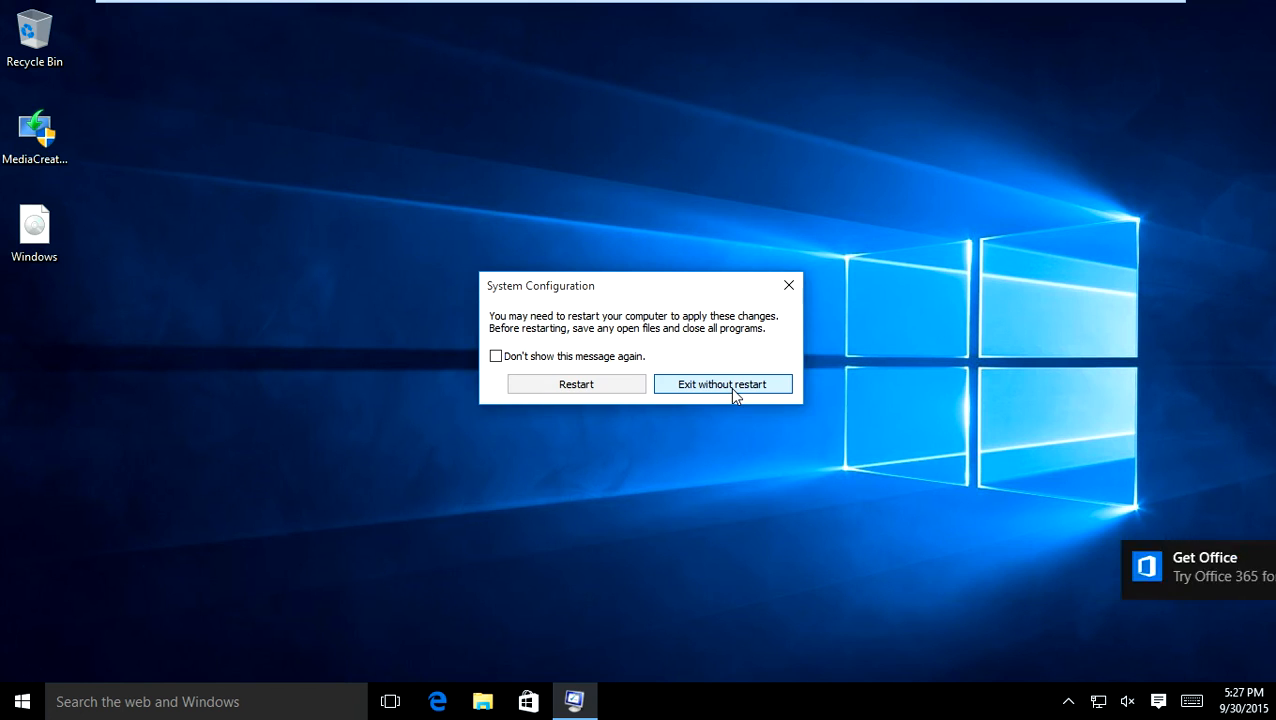
click(723, 384)
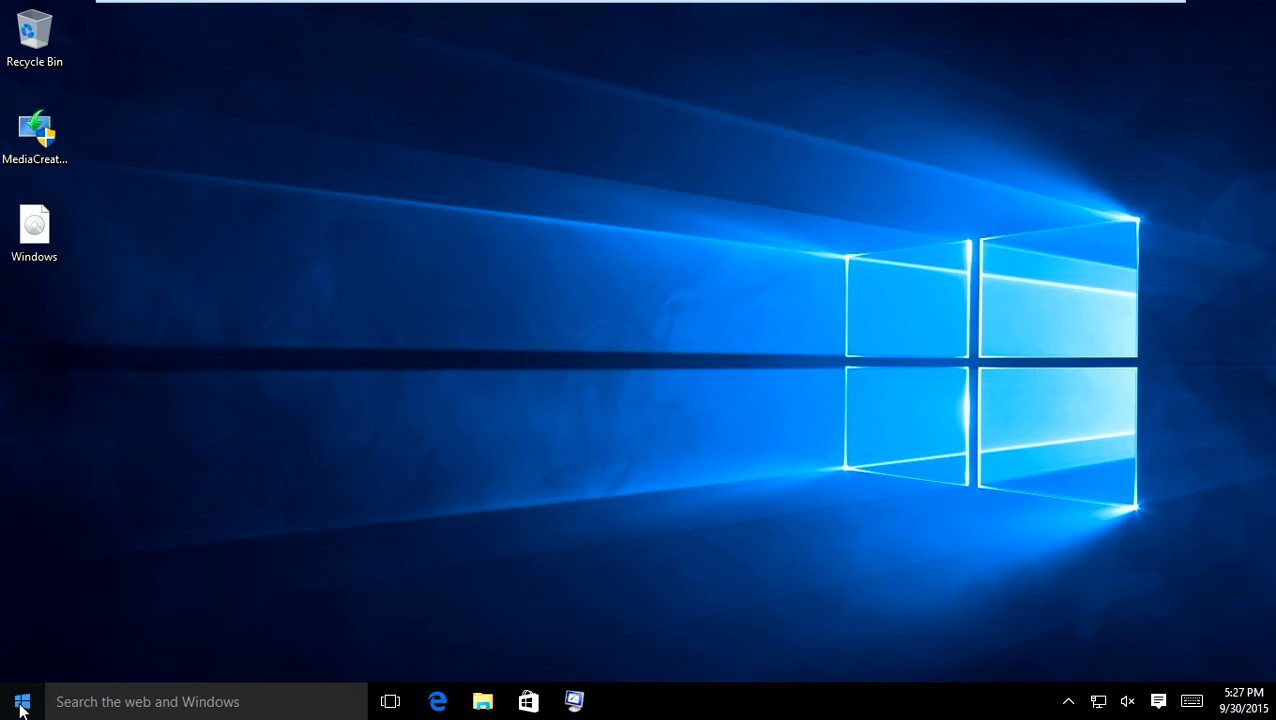
right_click(17, 691)
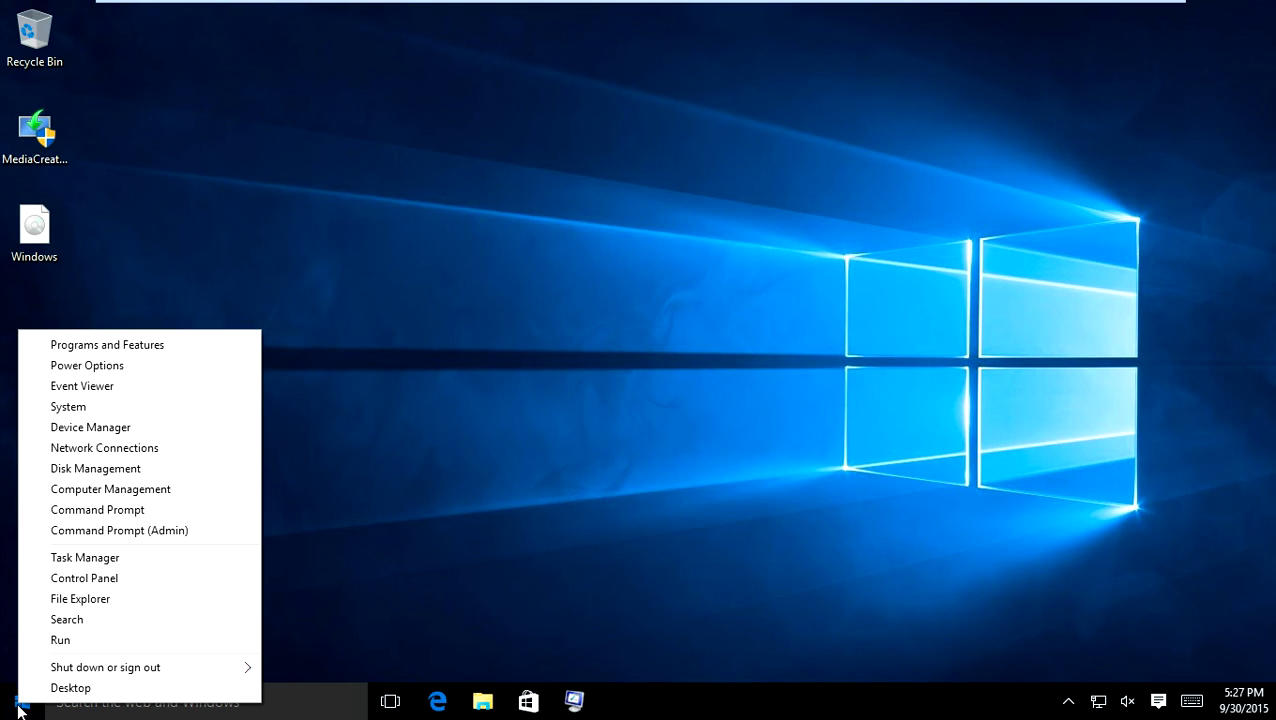
mouse_move(69, 599)
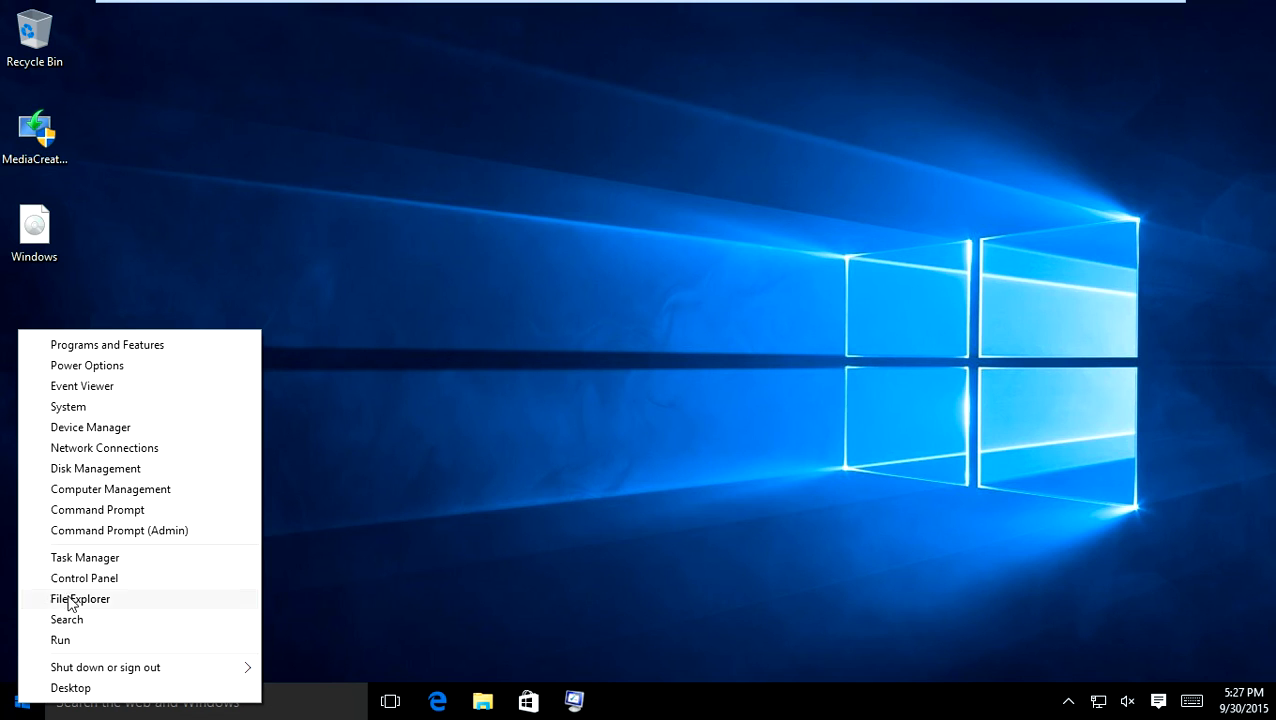
mouse_move(95, 496)
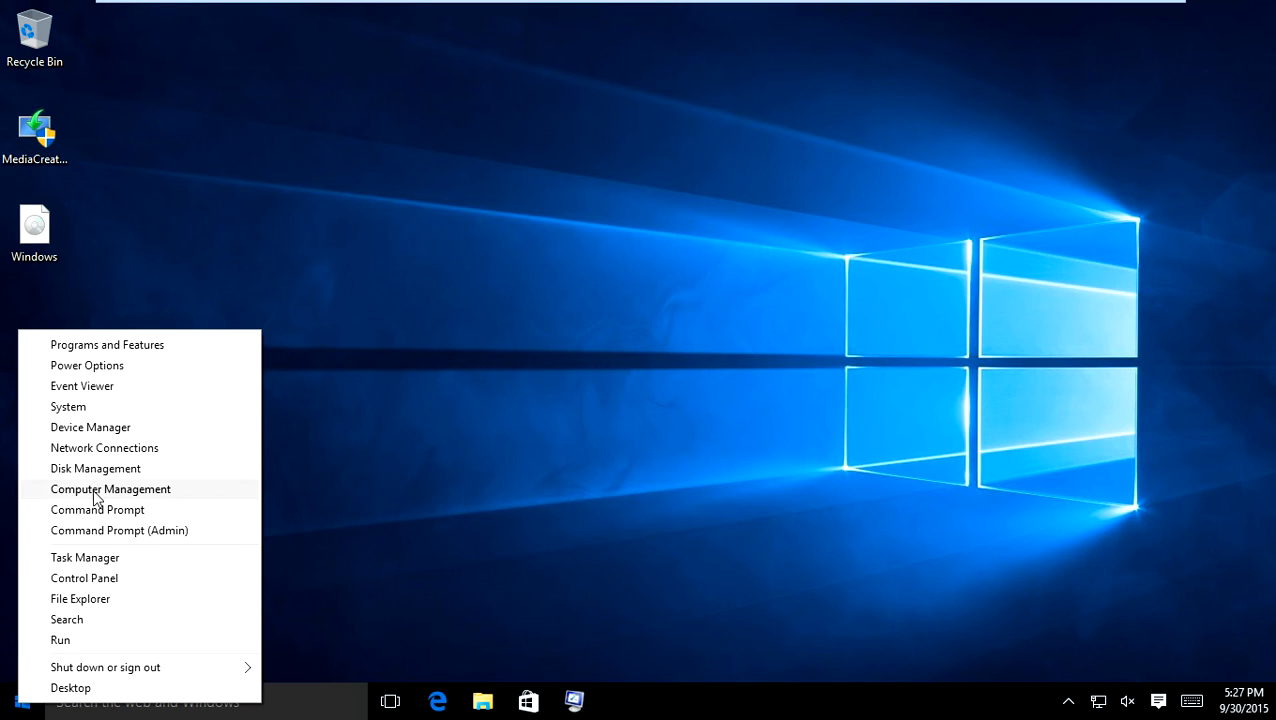
mouse_move(90, 447)
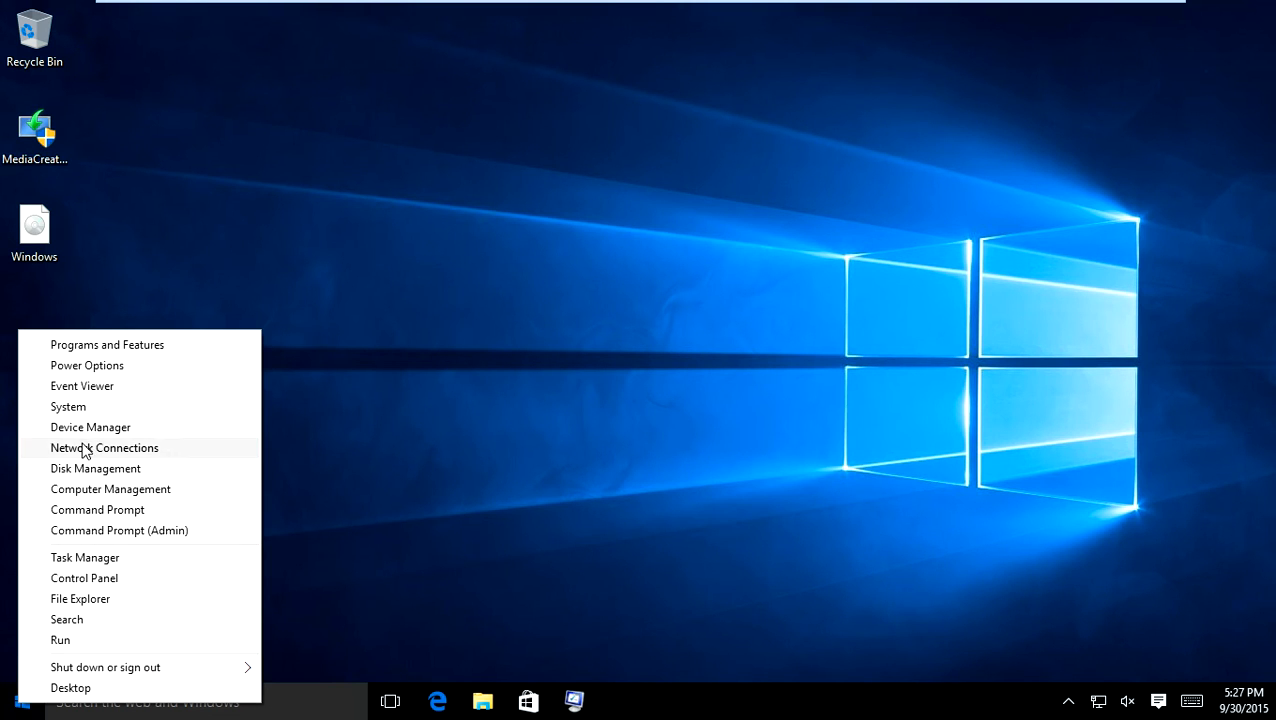
mouse_move(68, 407)
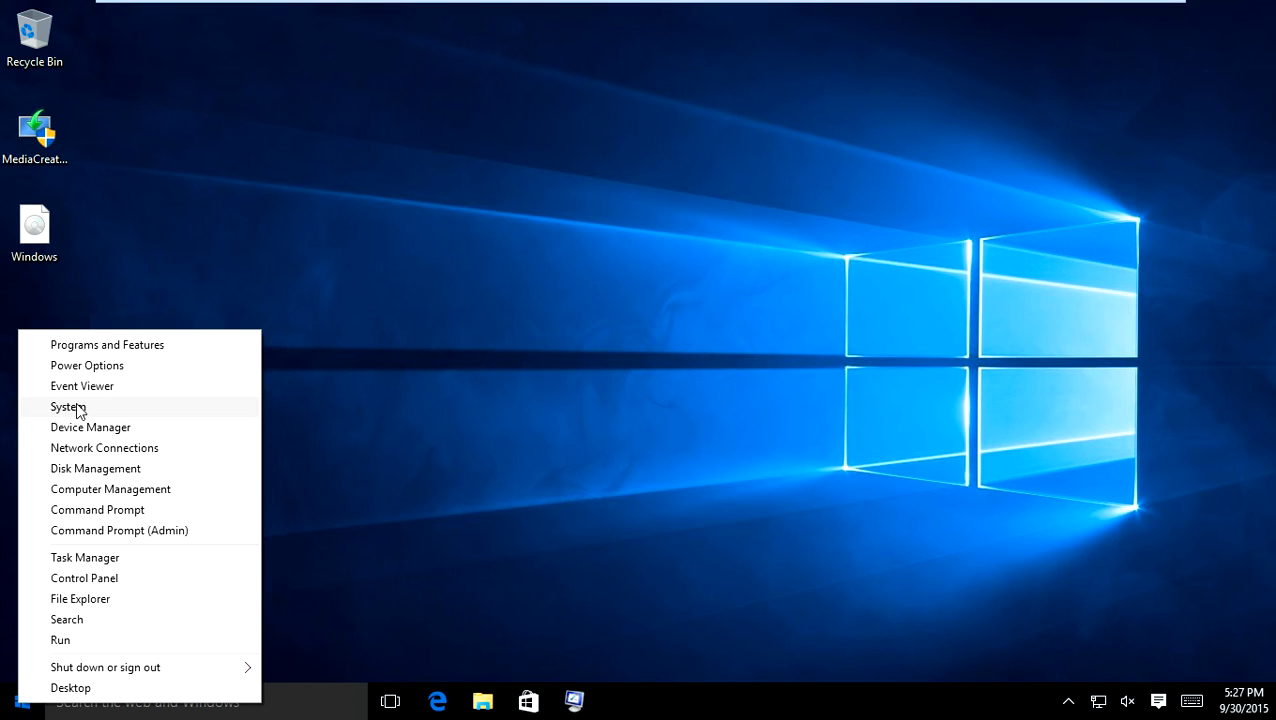
mouse_move(107, 344)
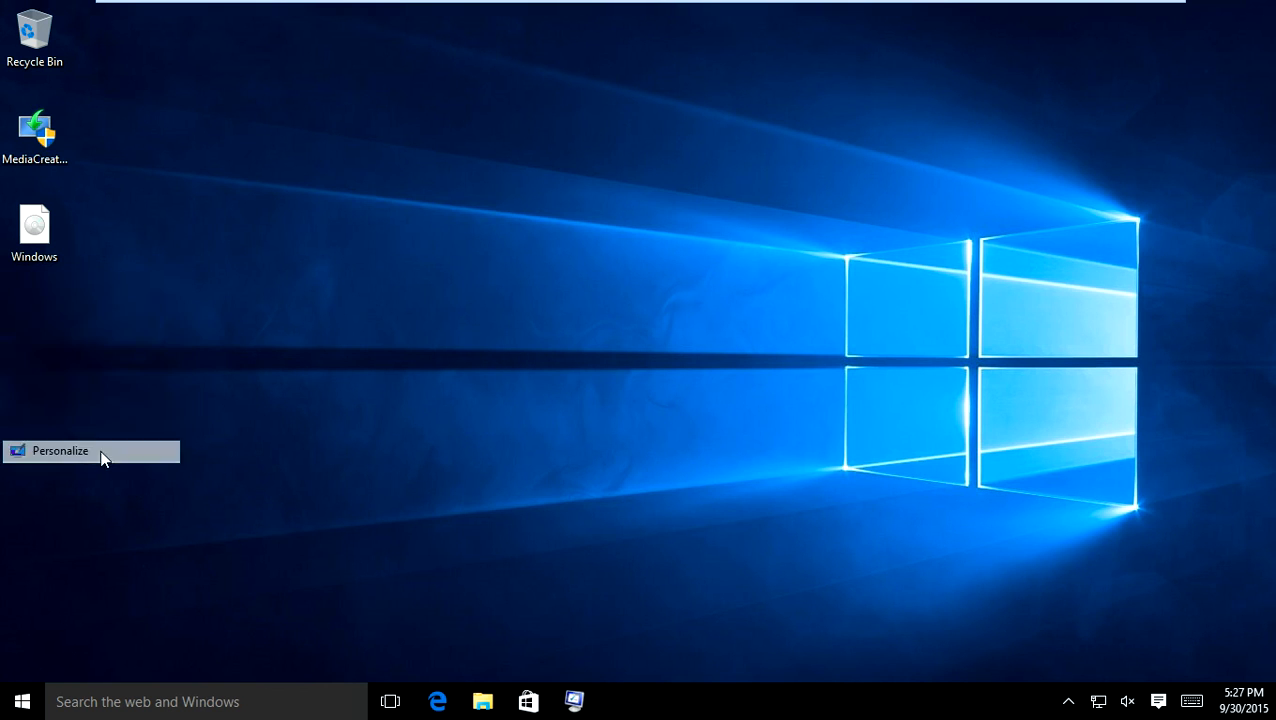
click(60, 451)
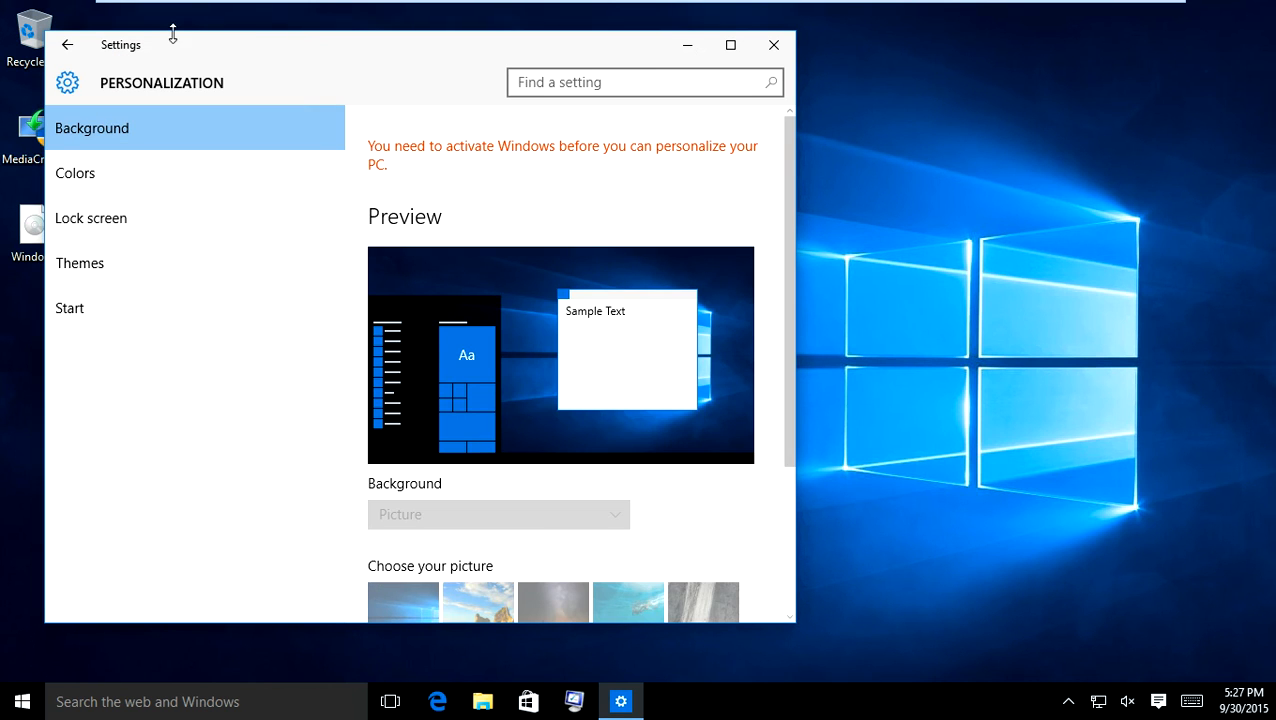
click(67, 48)
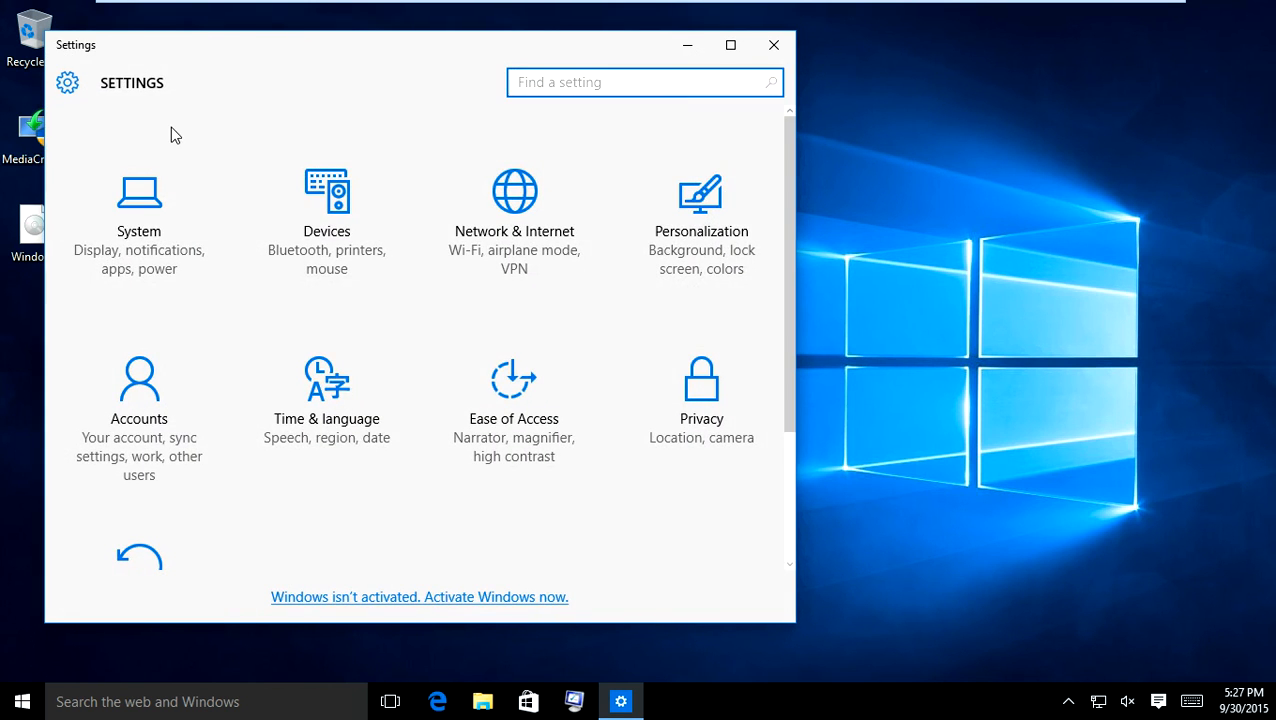
mouse_move(104, 113)
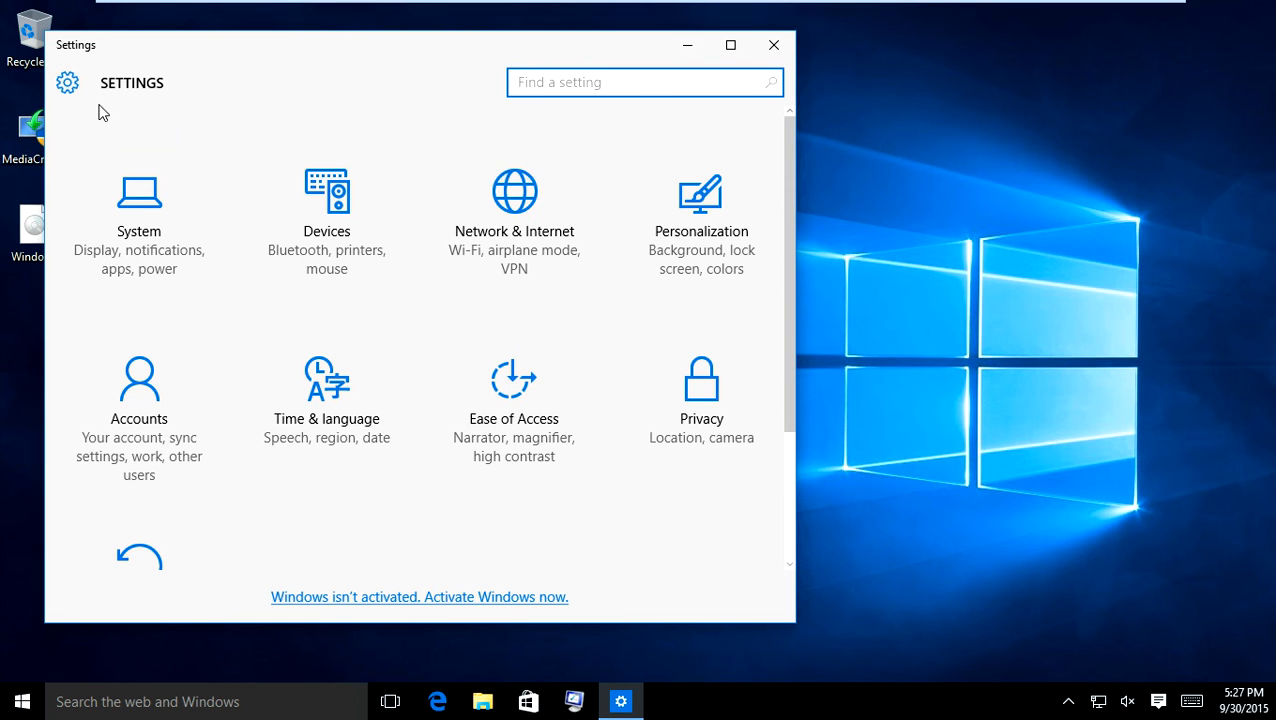
click(773, 46)
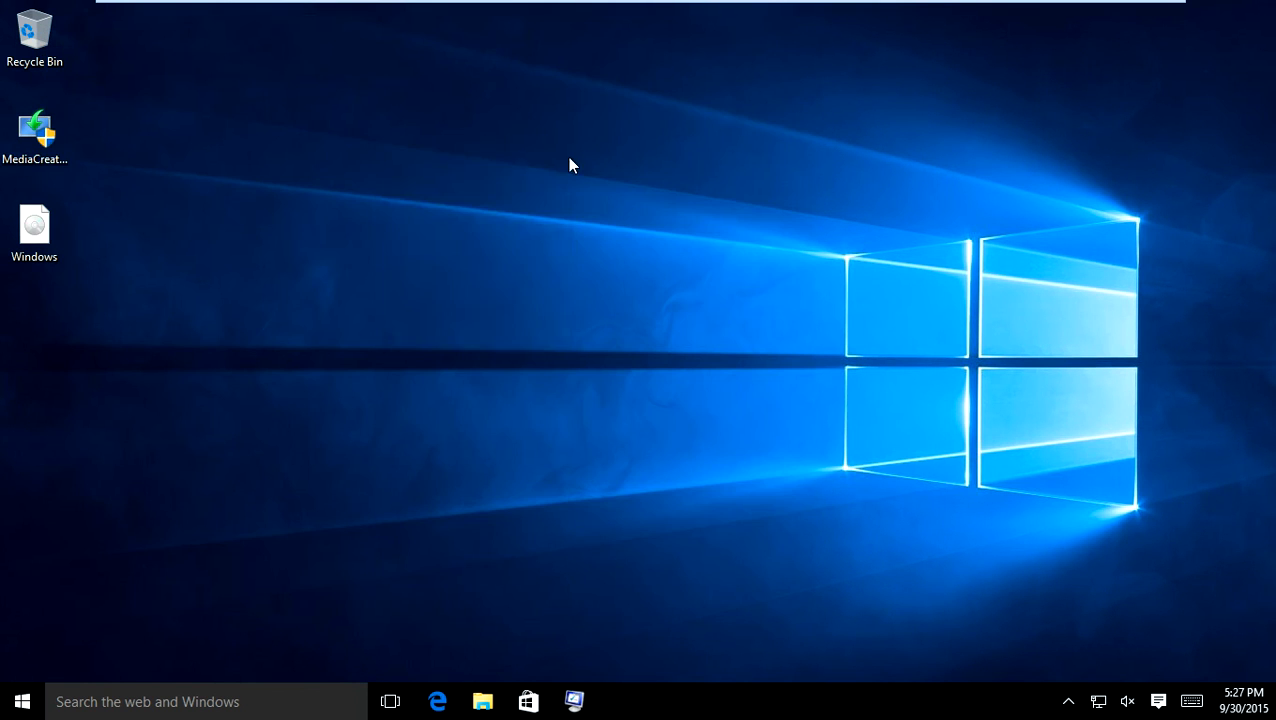
Step: From Settings' Update & security > Recovery page, choose Restart now under Advanced startup
right_click(570, 165)
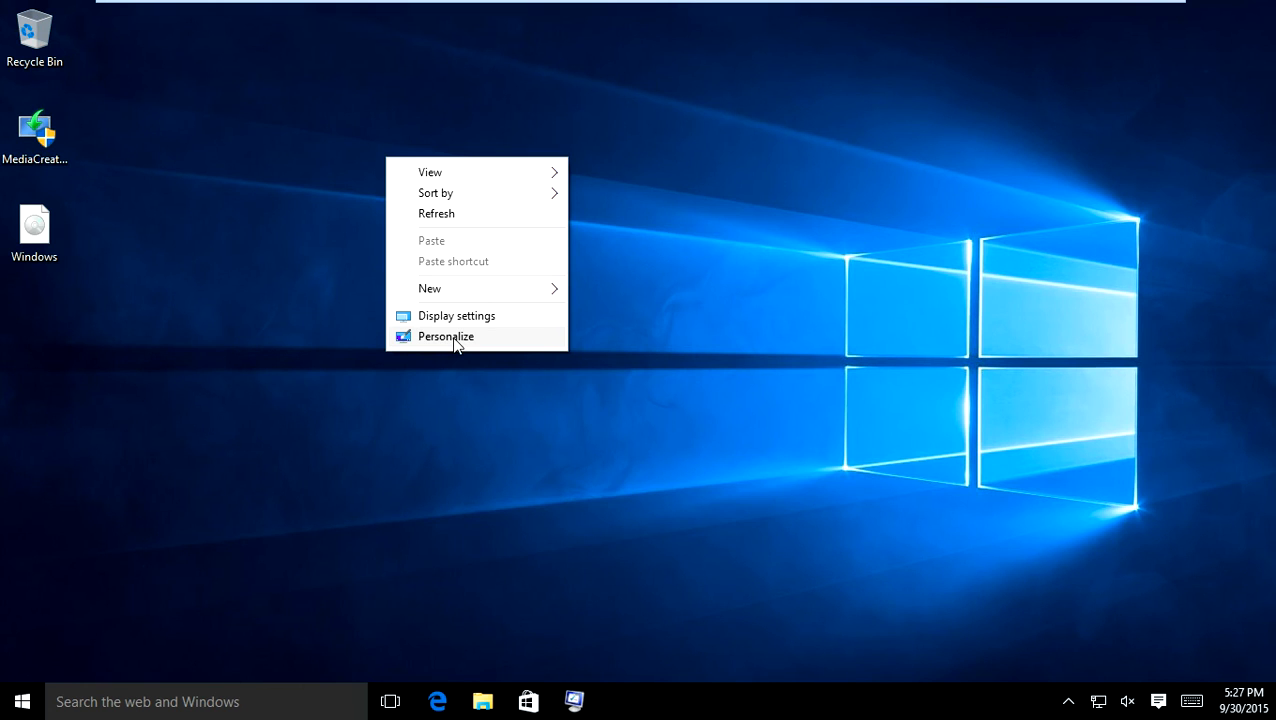
click(446, 336)
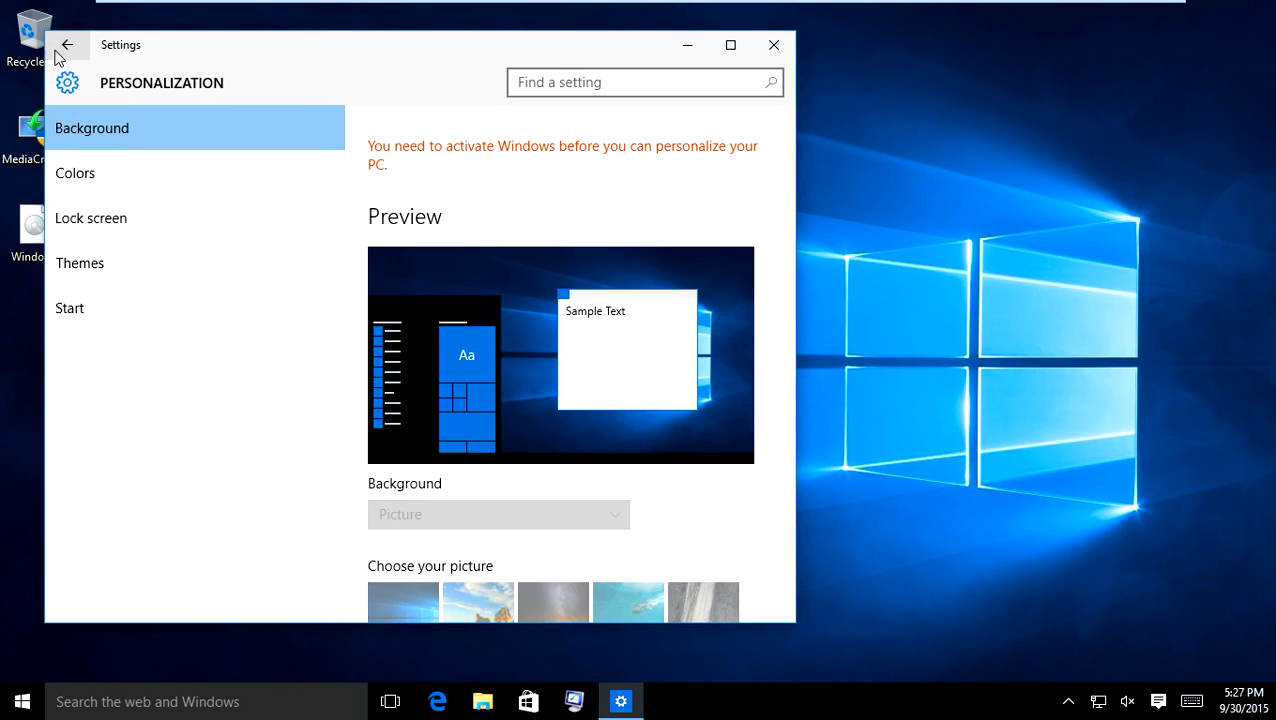
mouse_move(113, 50)
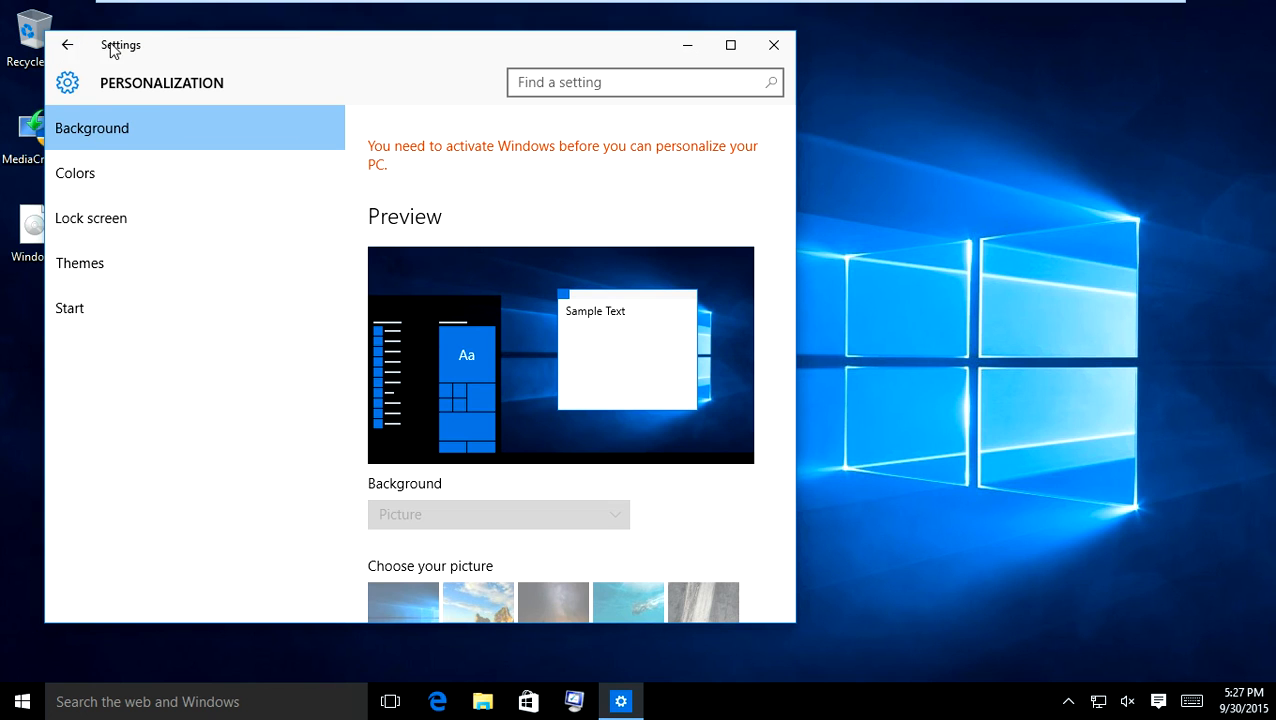
mouse_move(70, 48)
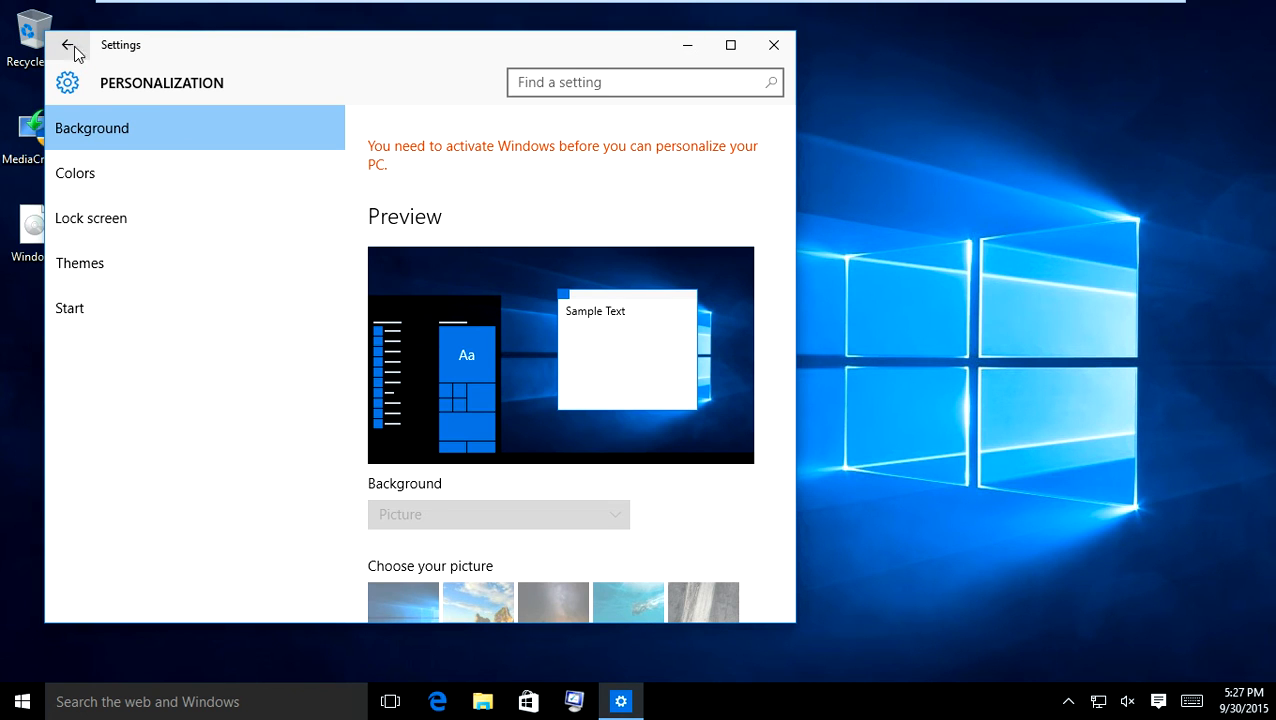
click(68, 48)
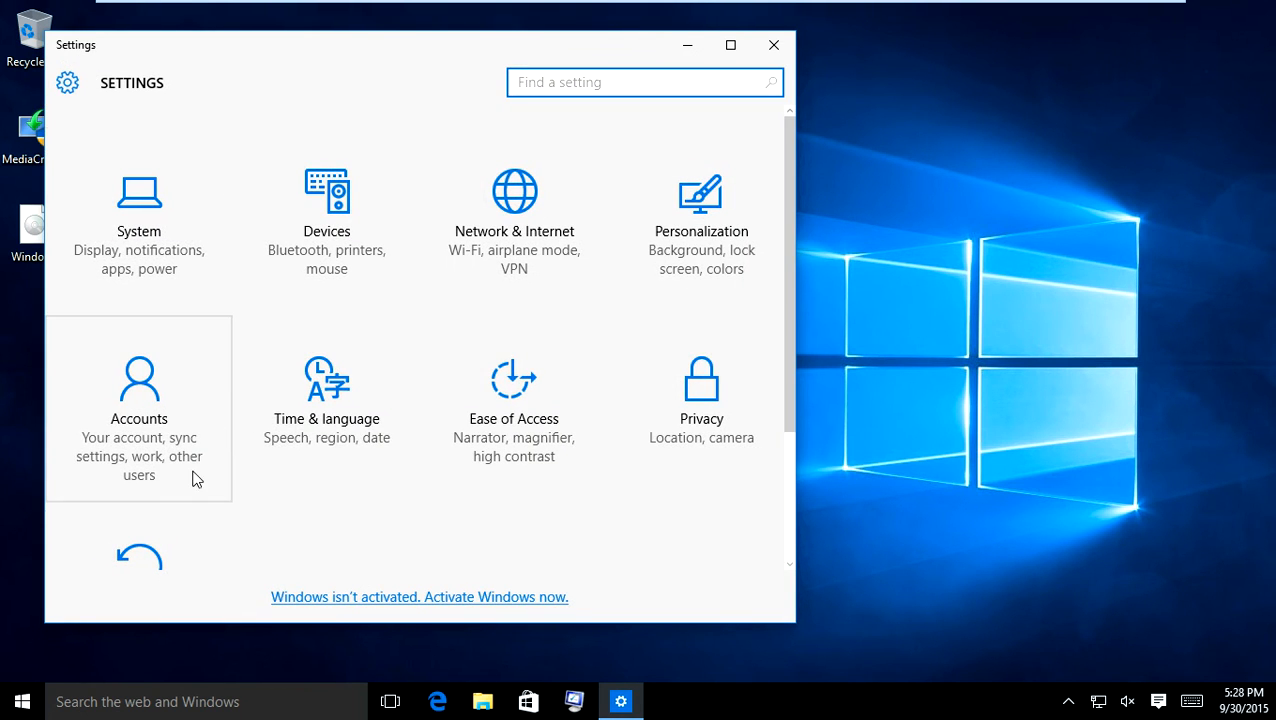
scroll(down, 3)
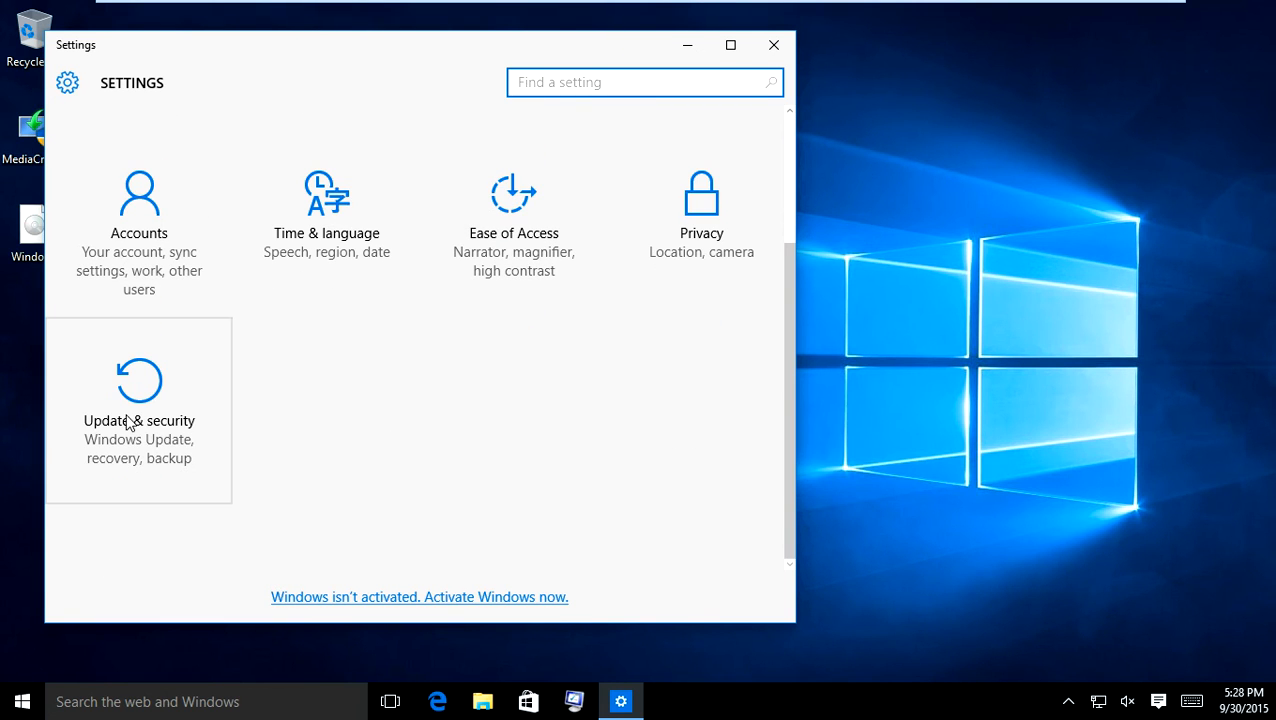
click(138, 421)
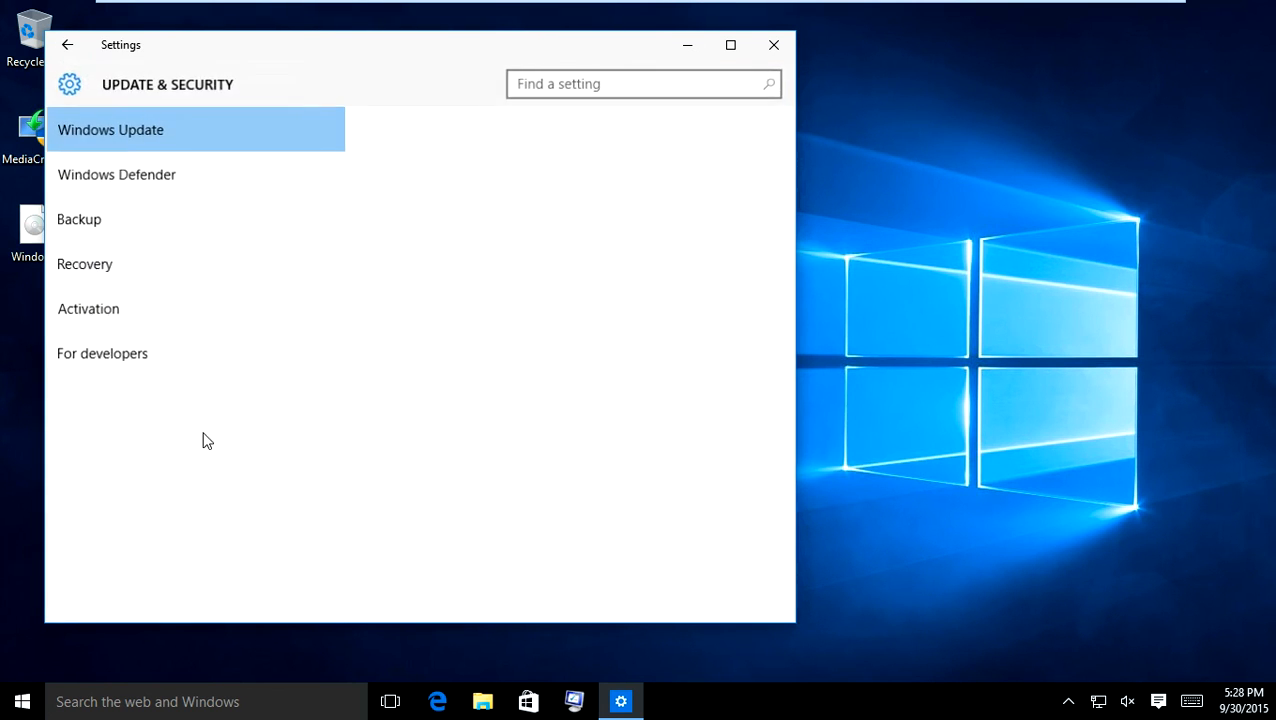
click(85, 263)
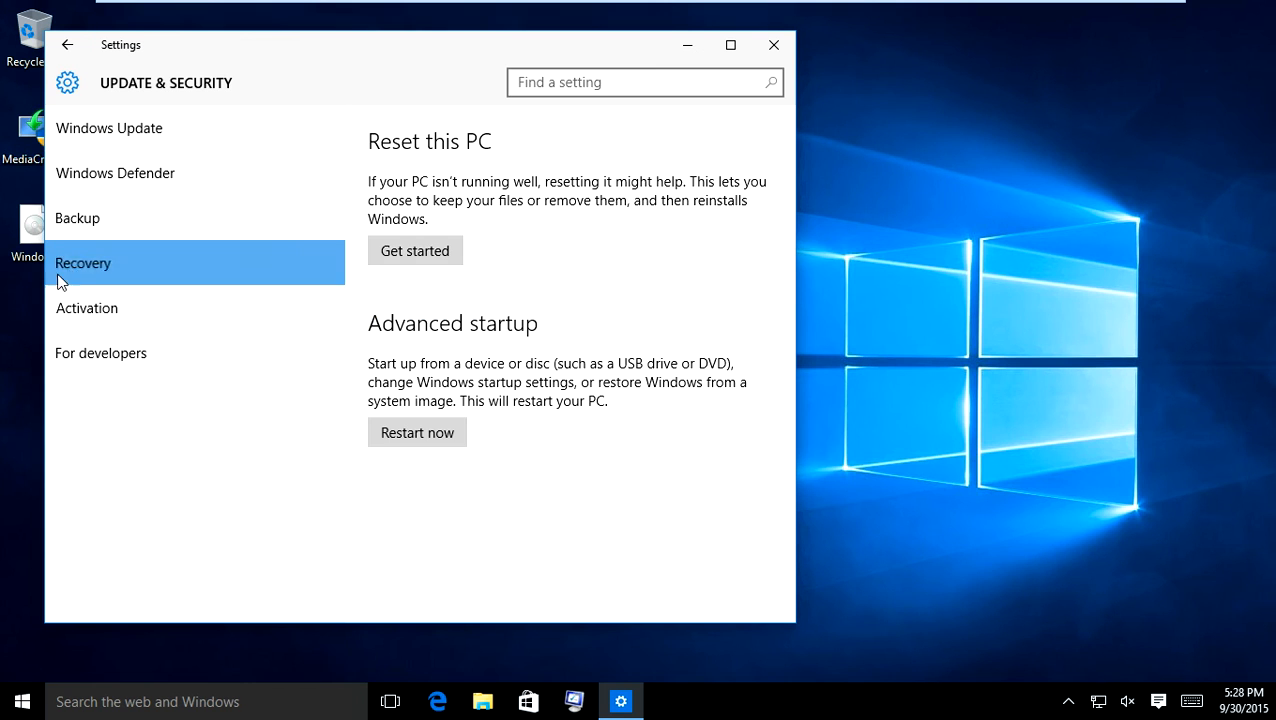
mouse_move(538, 318)
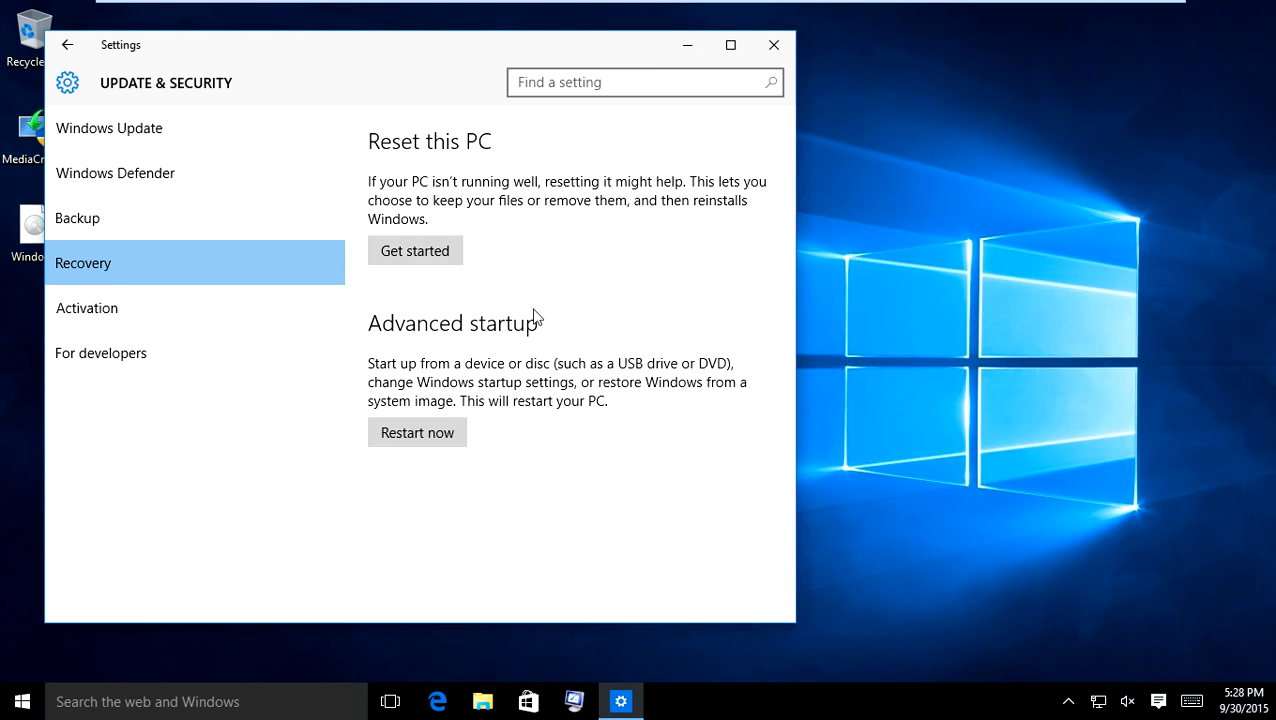
mouse_move(455, 376)
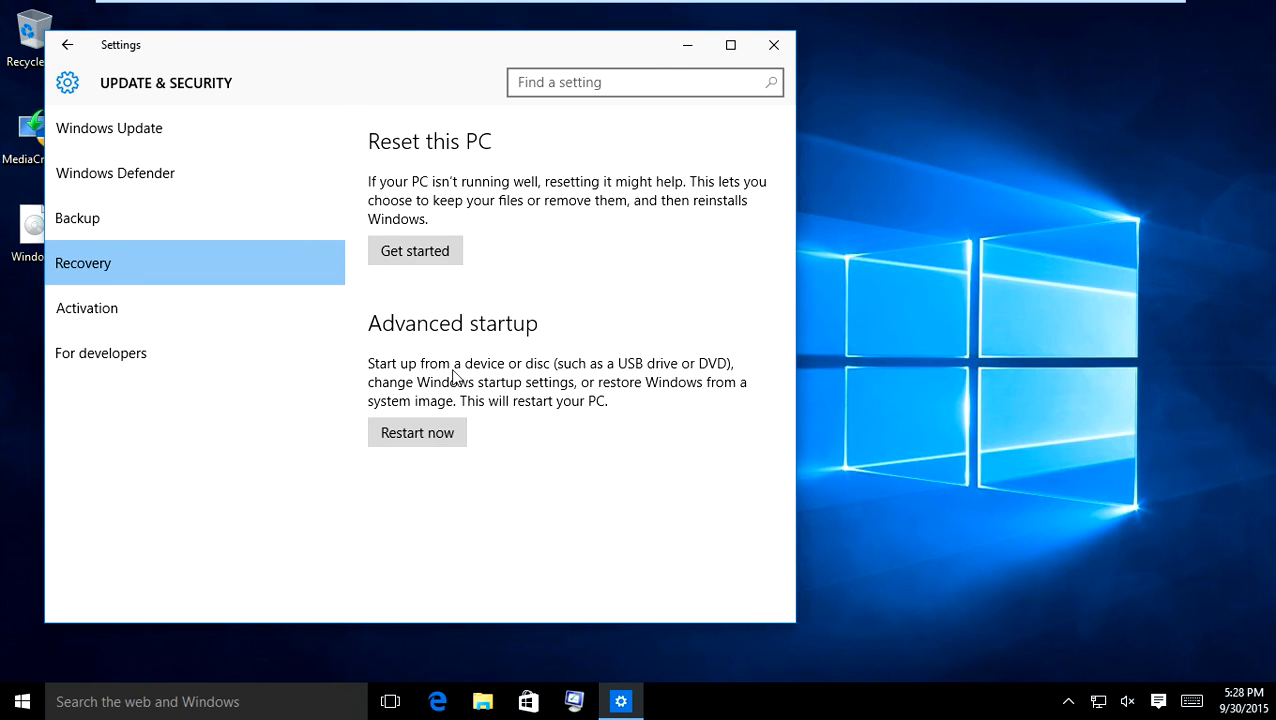
mouse_move(712, 372)
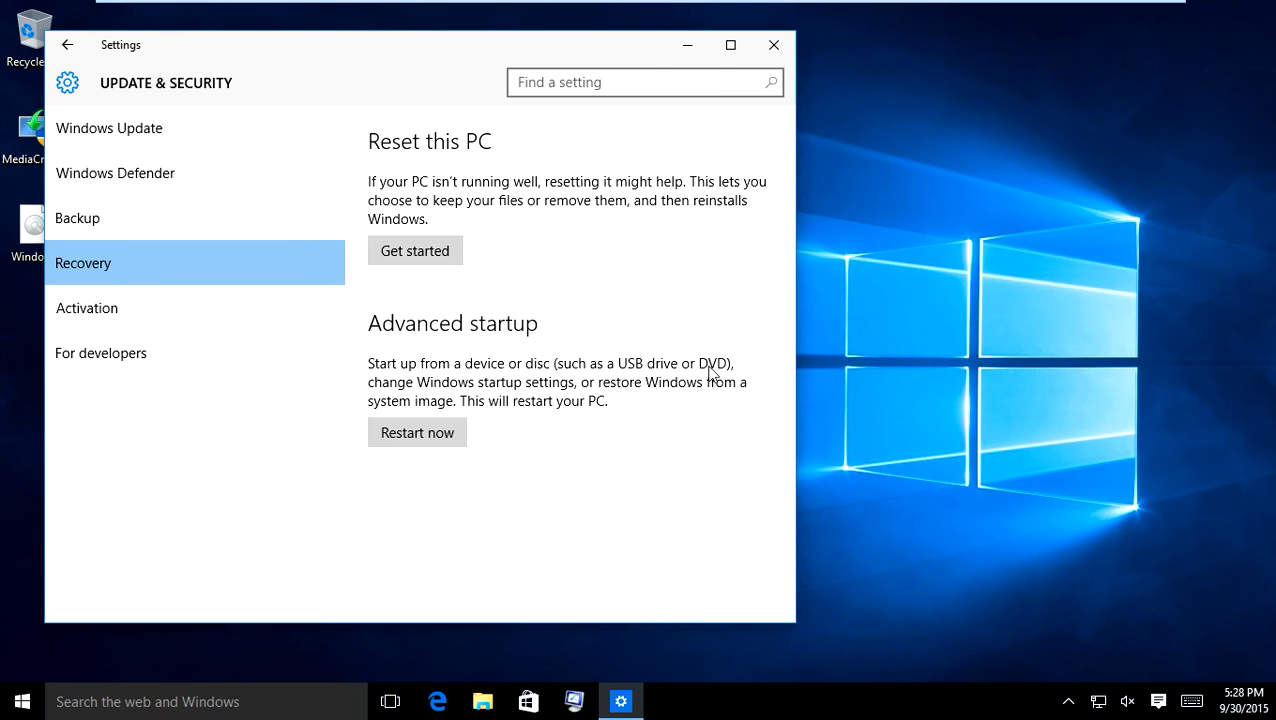
mouse_move(456, 401)
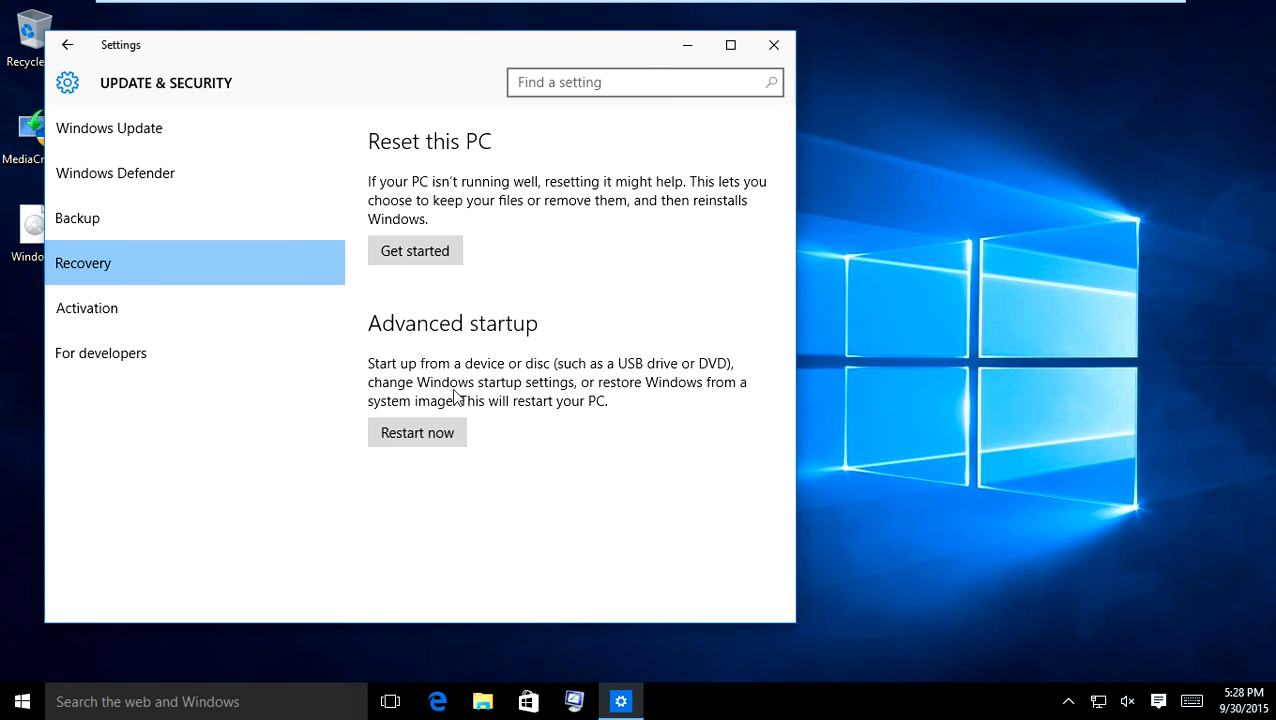
mouse_move(495, 406)
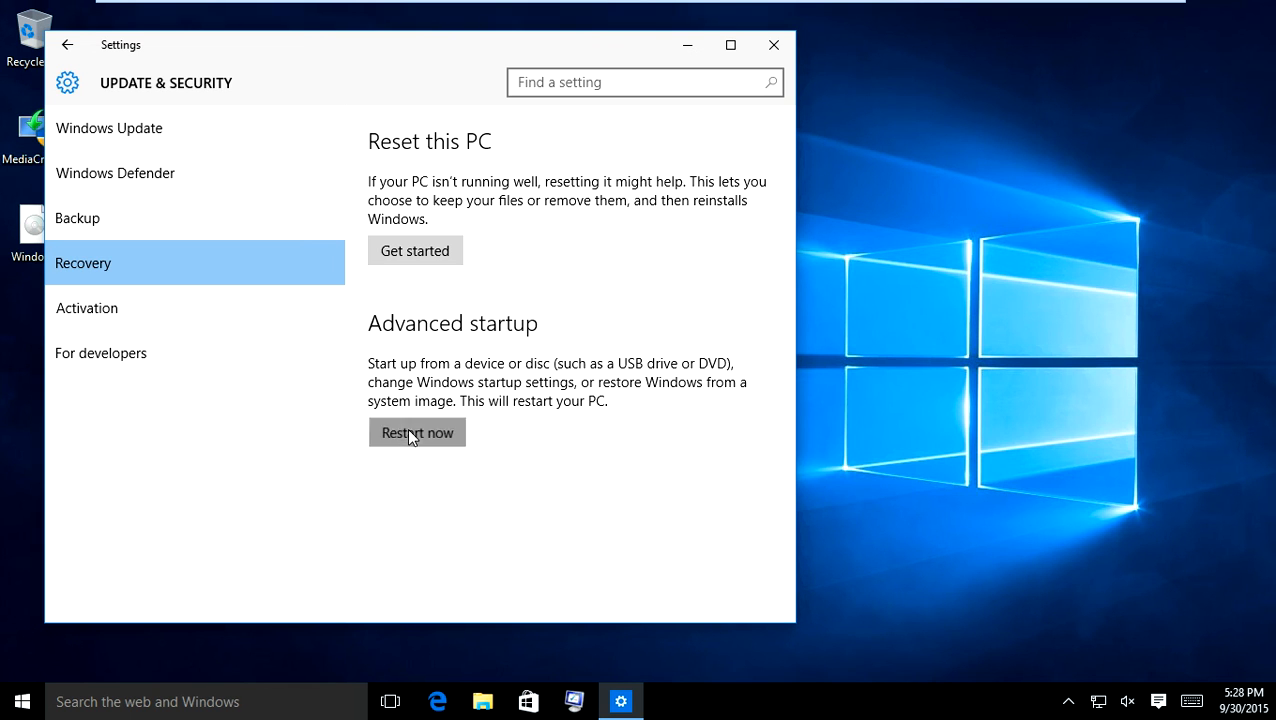
click(417, 432)
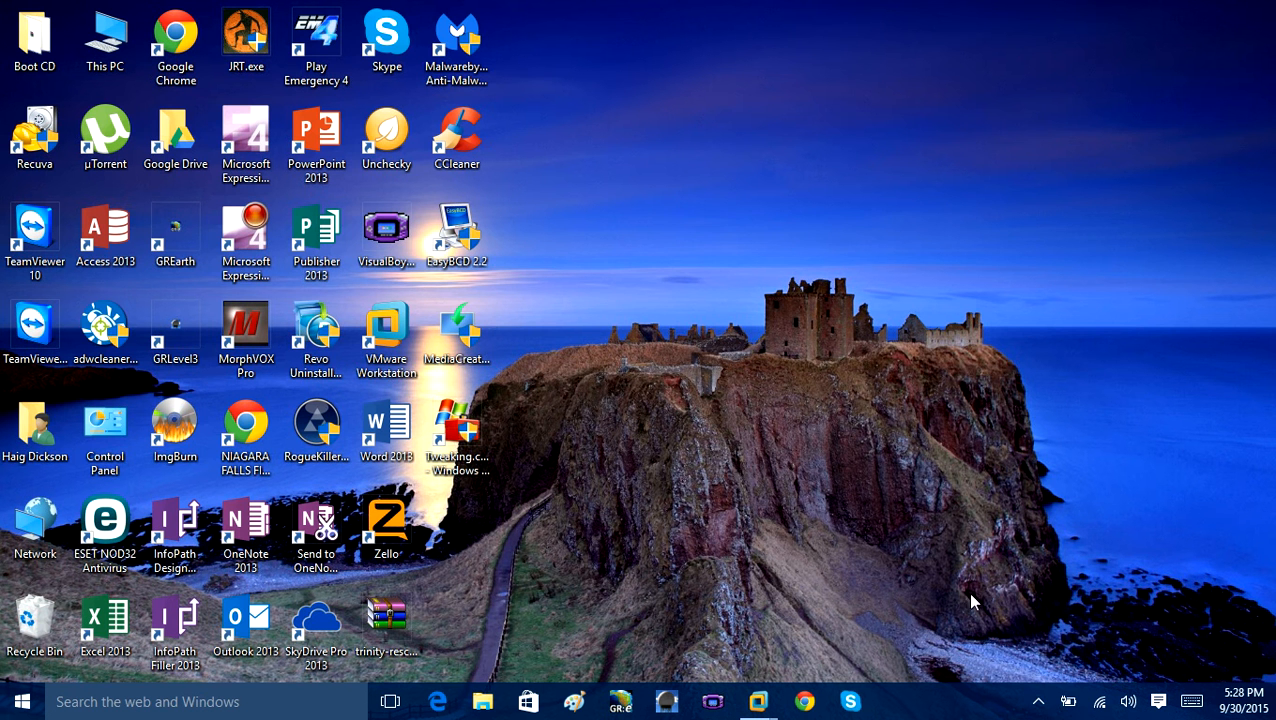
Step: Choose Startup Settings in the advanced recovery options and restart to see the numbered boot modes
click(1066, 702)
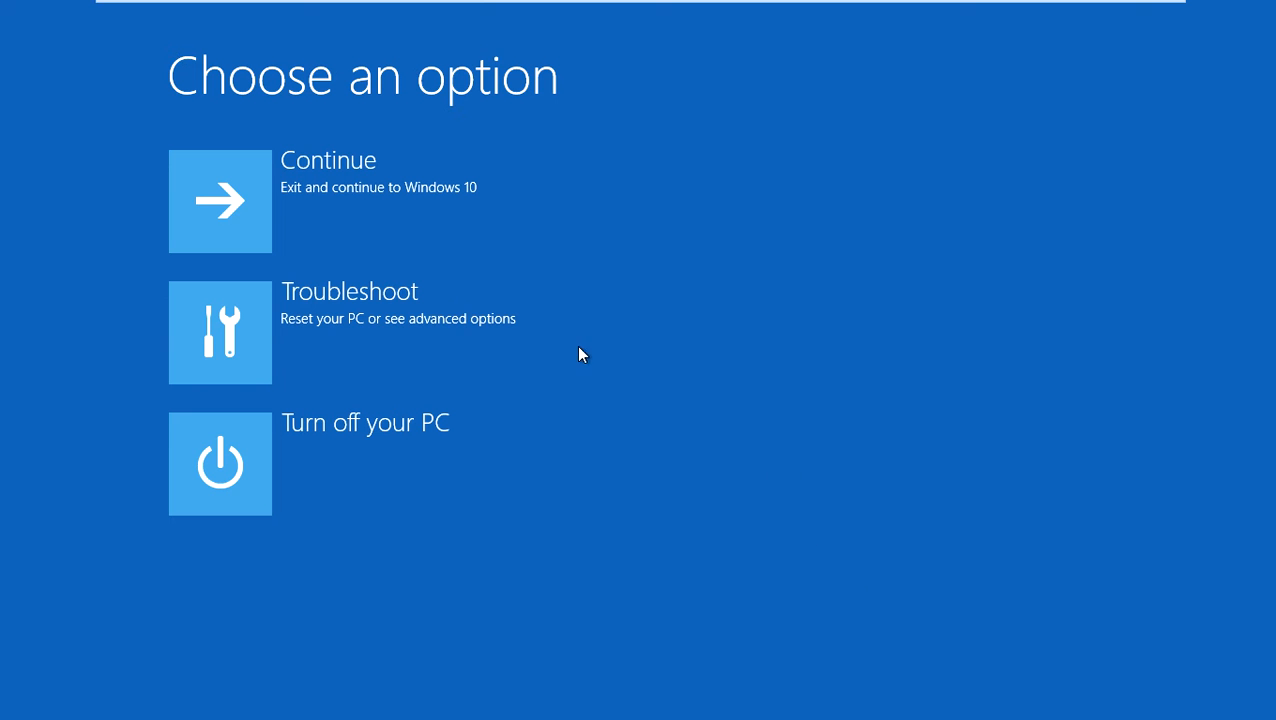
mouse_move(475, 189)
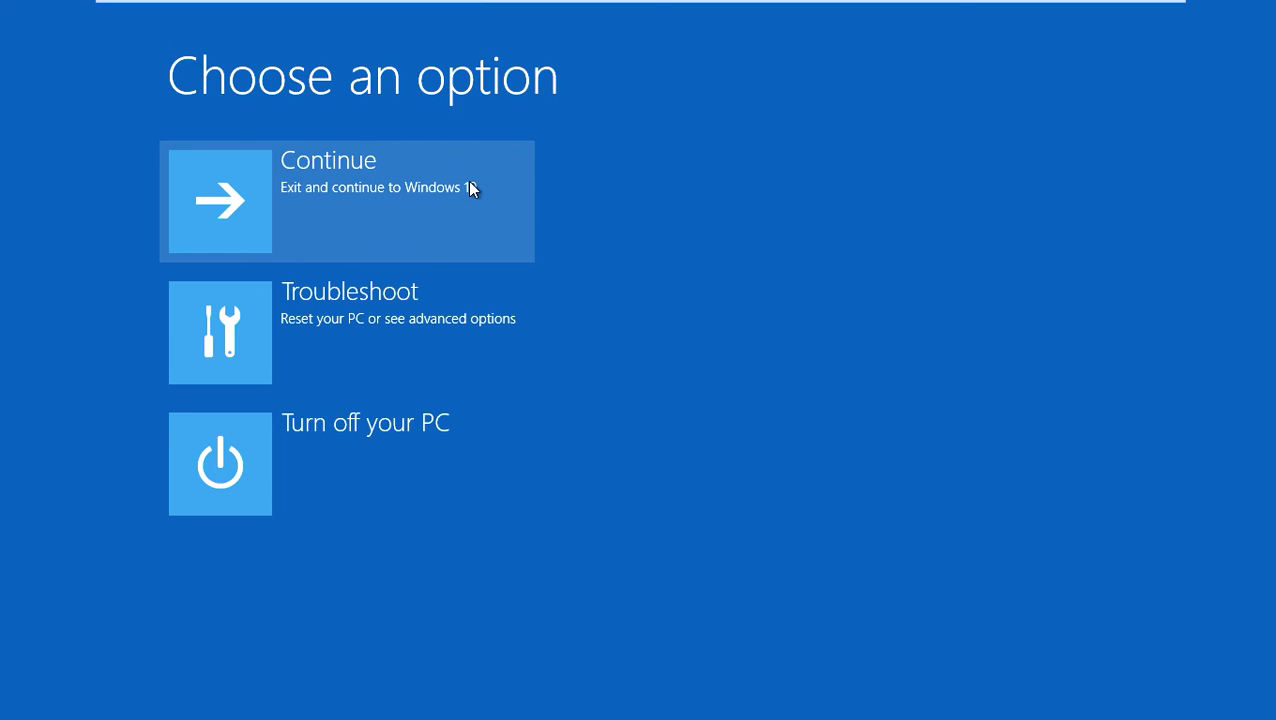
mouse_move(300, 350)
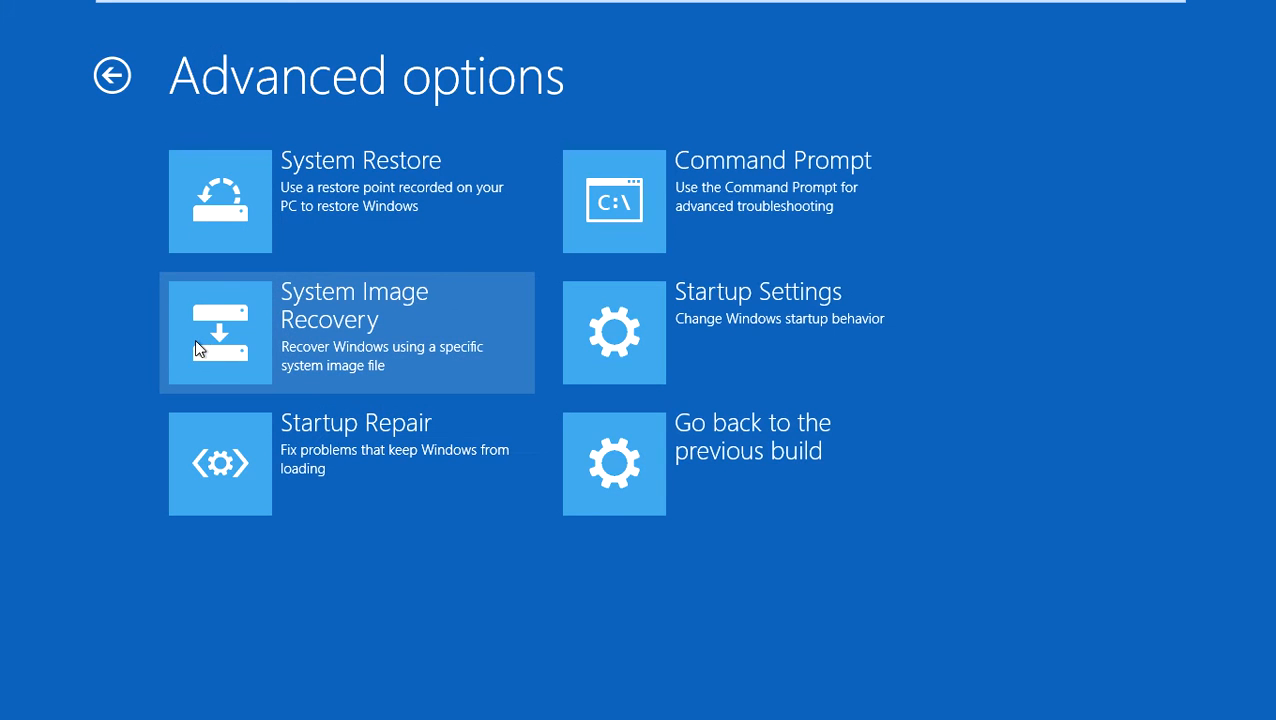
click(613, 332)
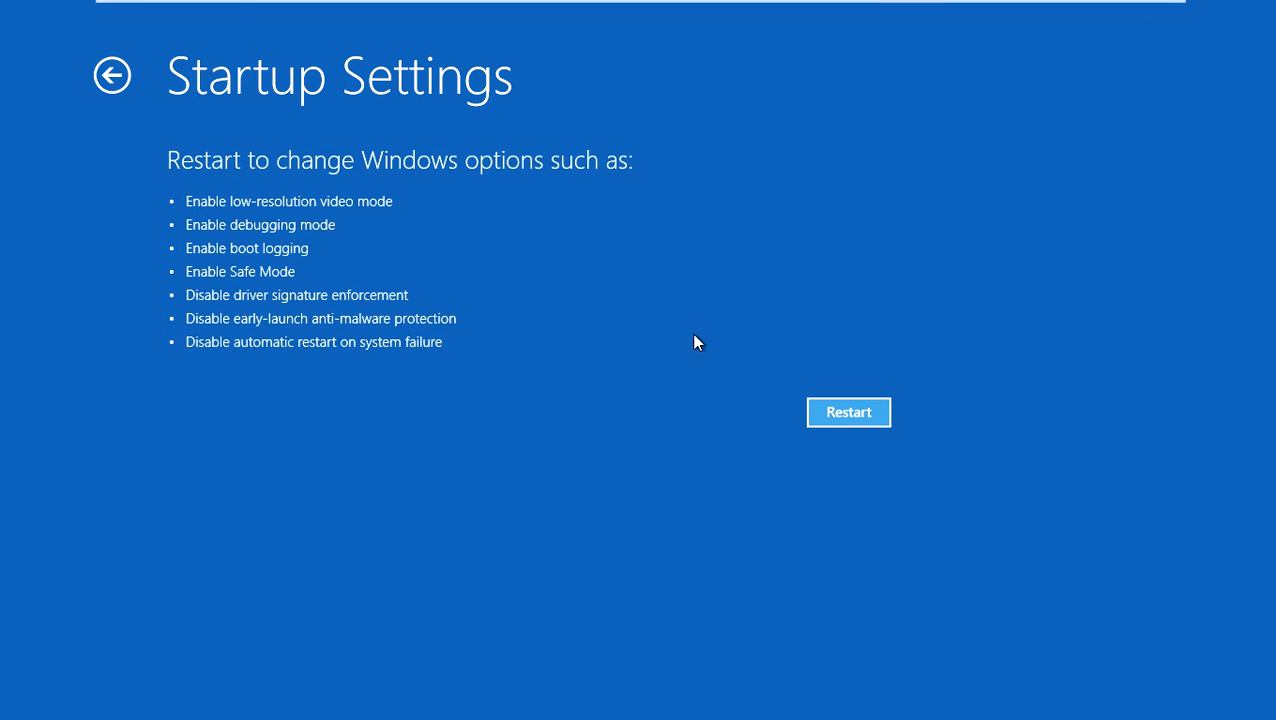
mouse_move(114, 262)
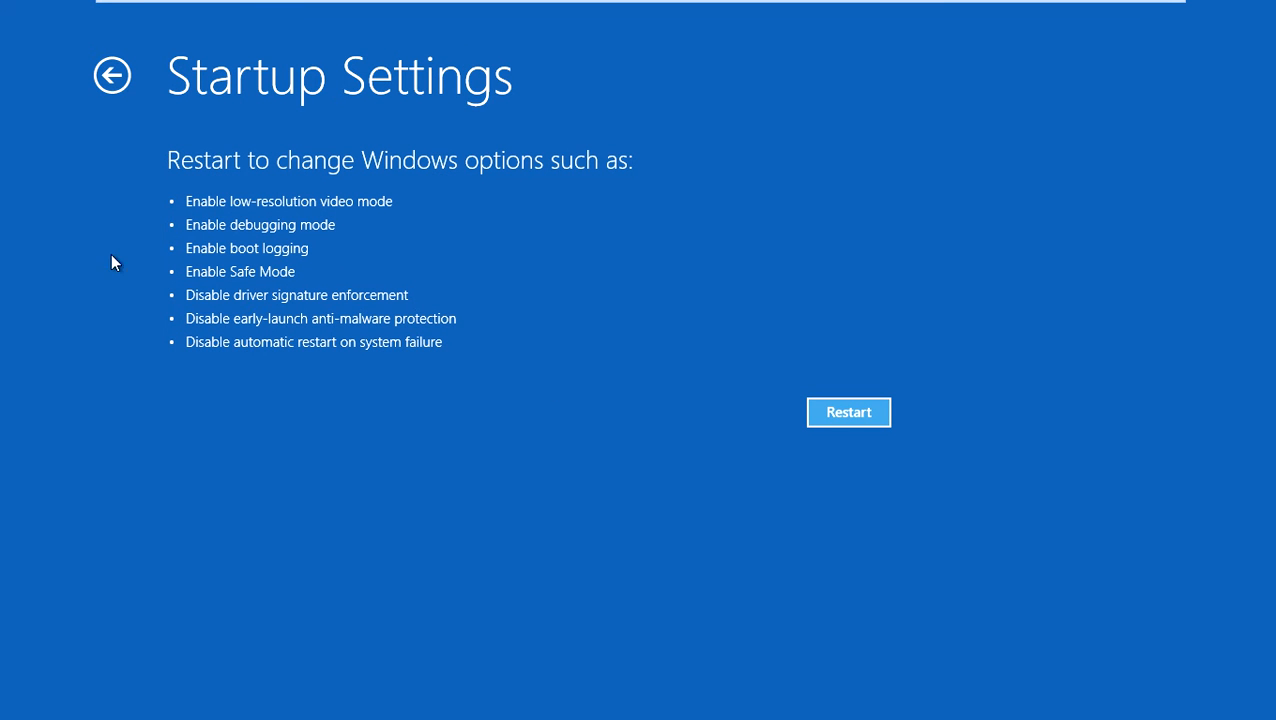
mouse_move(414, 178)
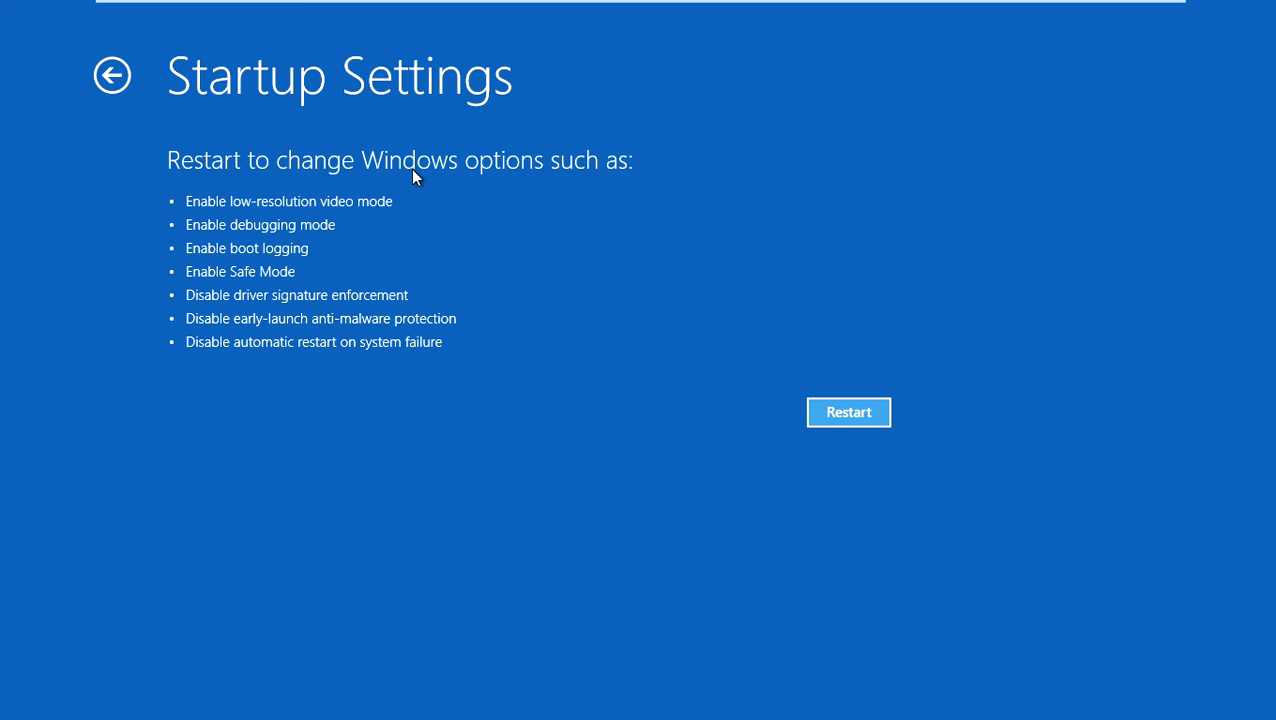
mouse_move(205, 284)
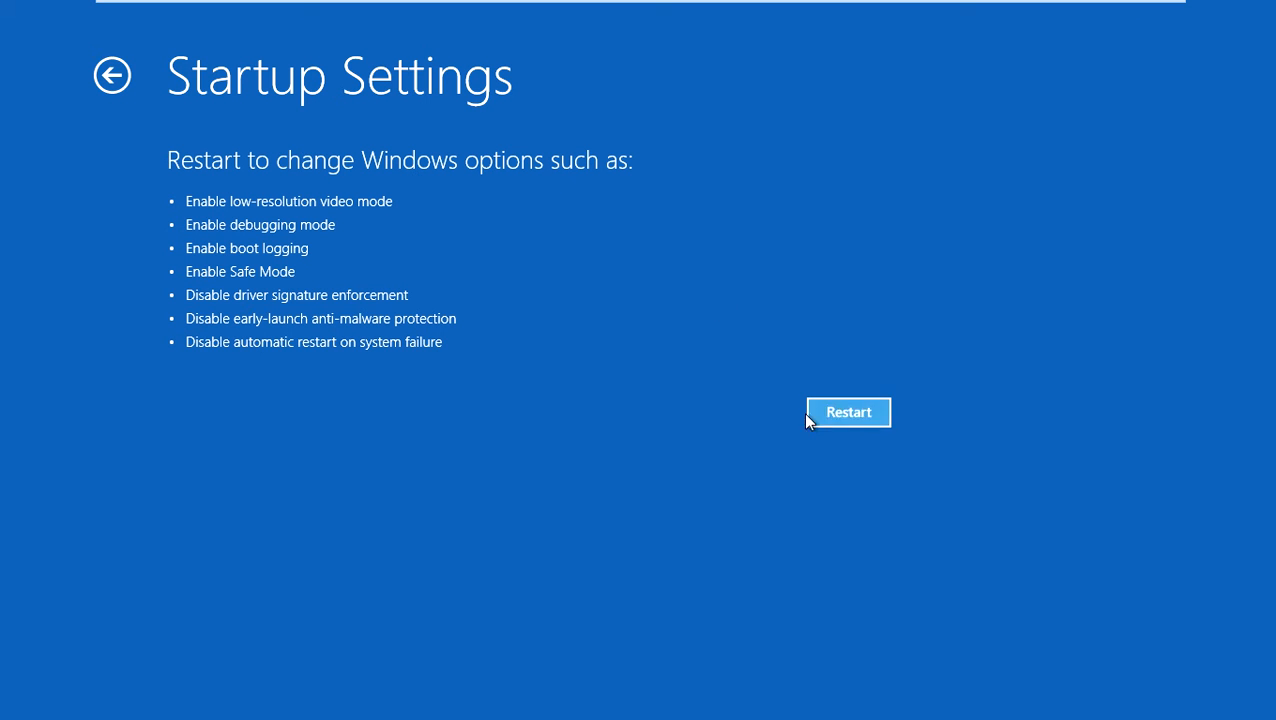
click(848, 412)
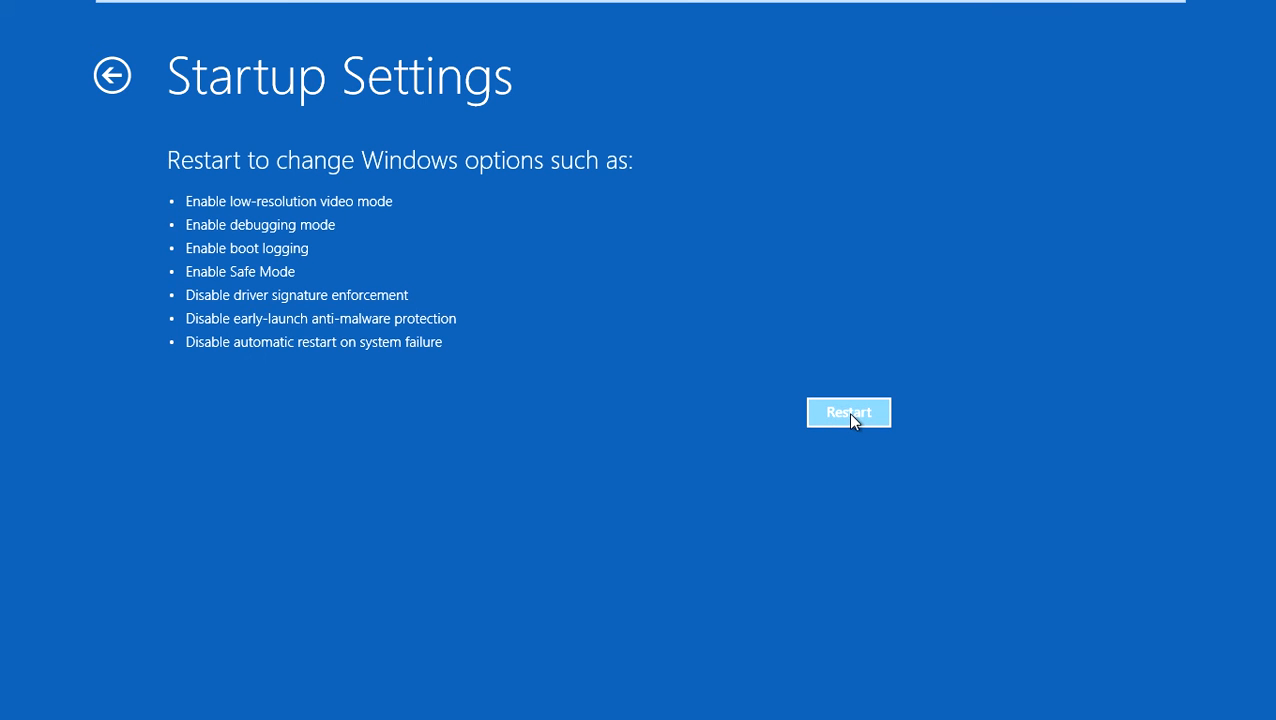
click(848, 412)
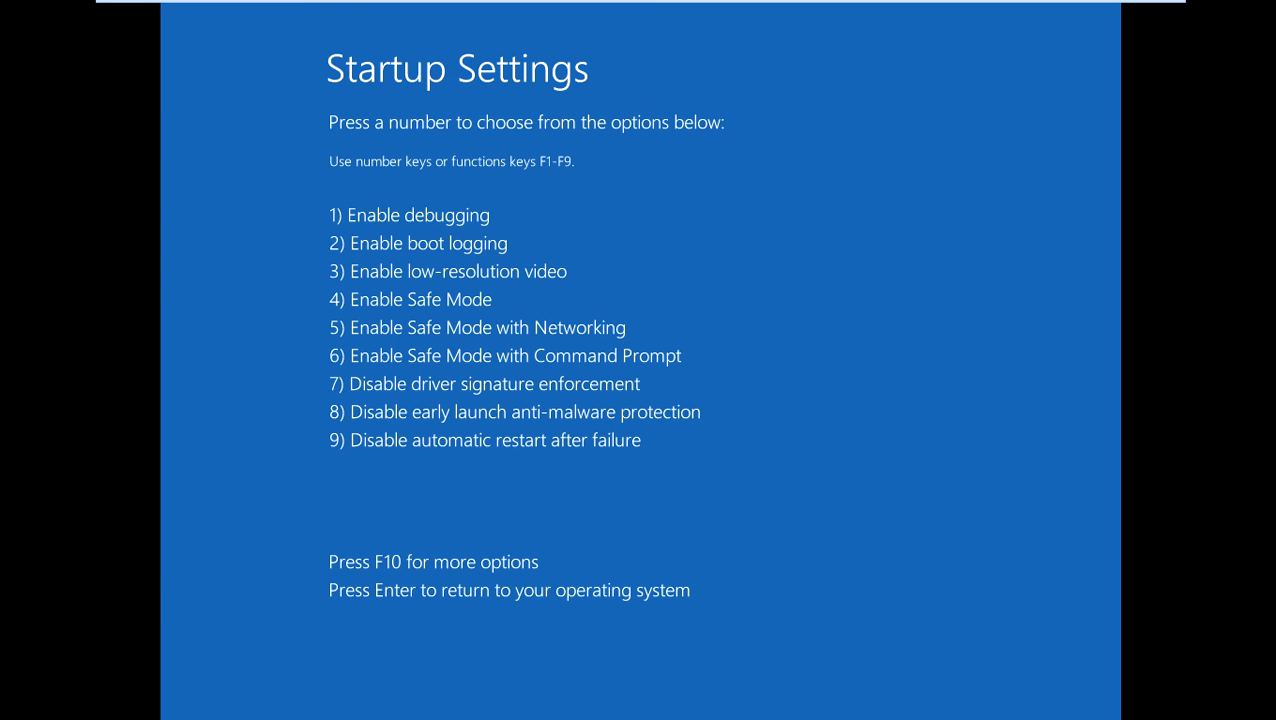
Step: Select Enable Safe Mode from the Startup Settings list and boot to the Safe Mode desktop
key(Enter)
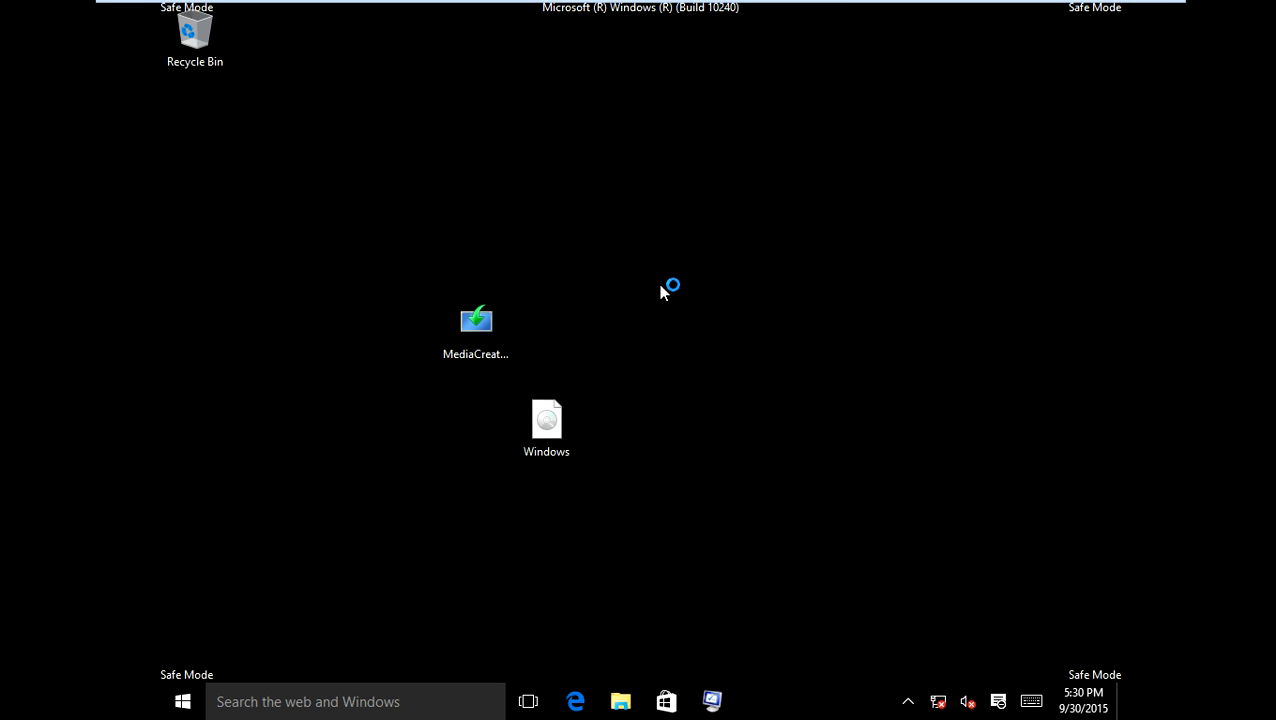
mouse_move(833, 117)
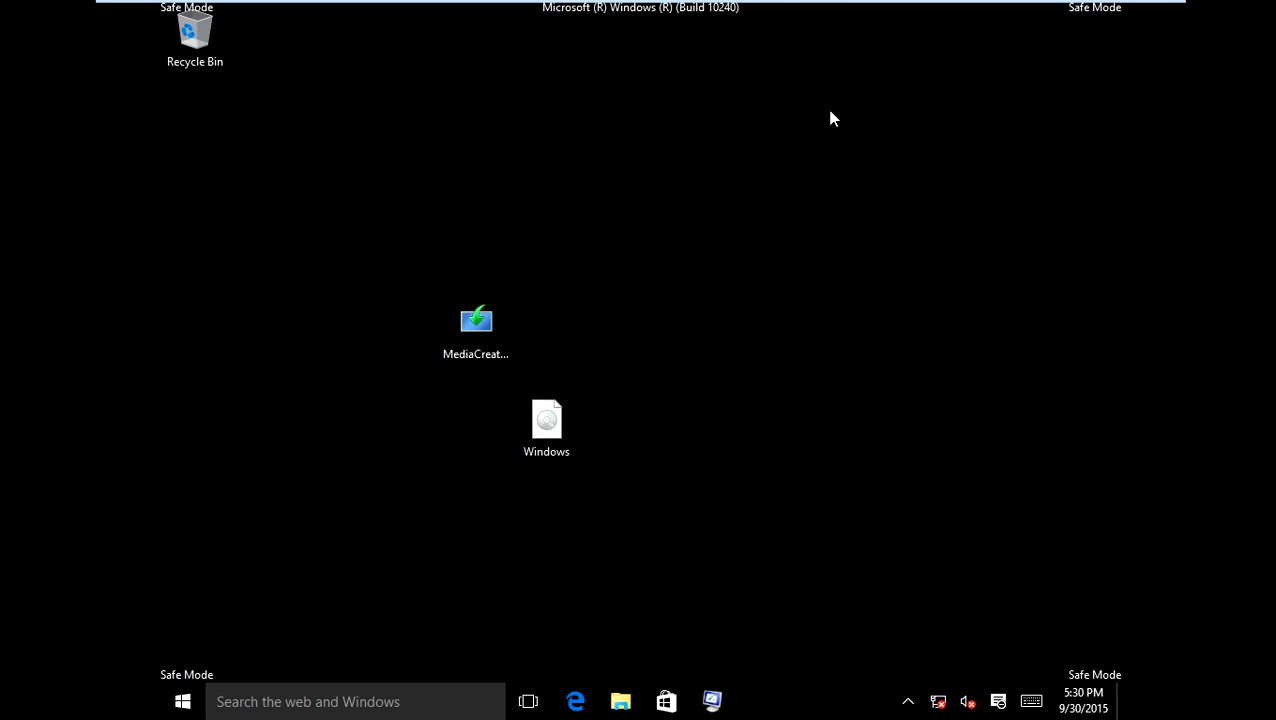
mouse_move(781, 196)
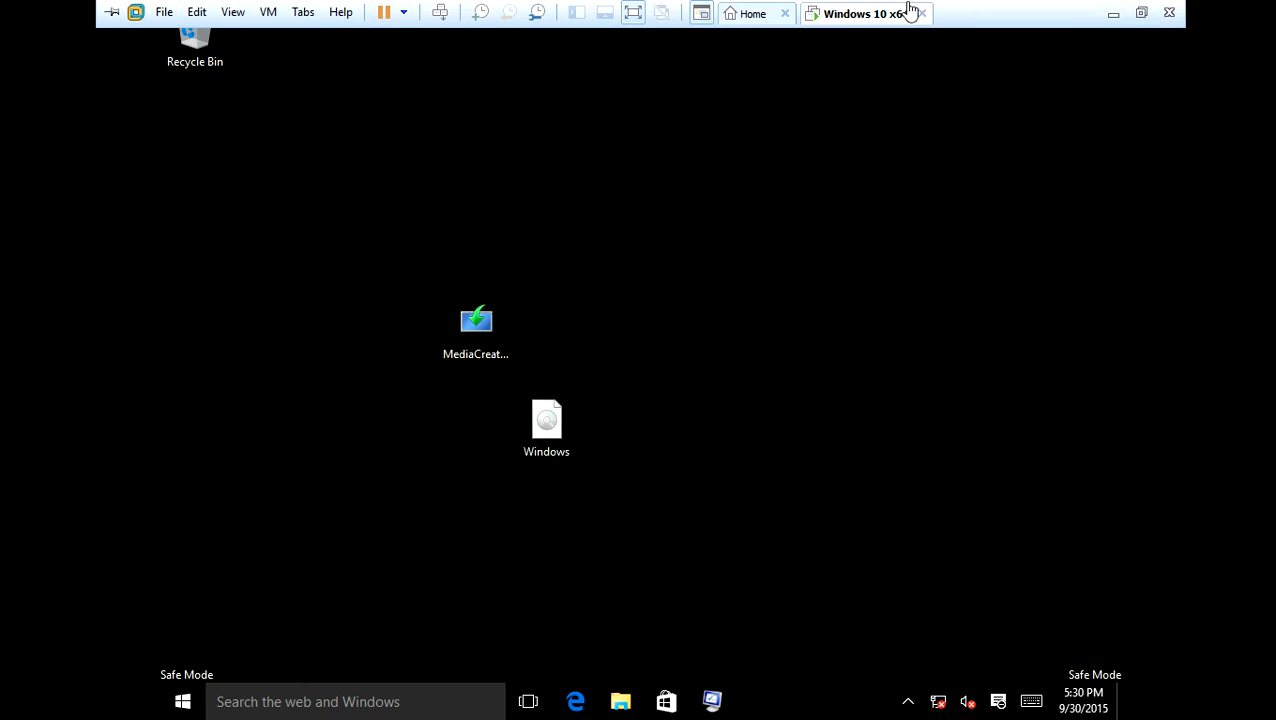
mouse_move(397, 35)
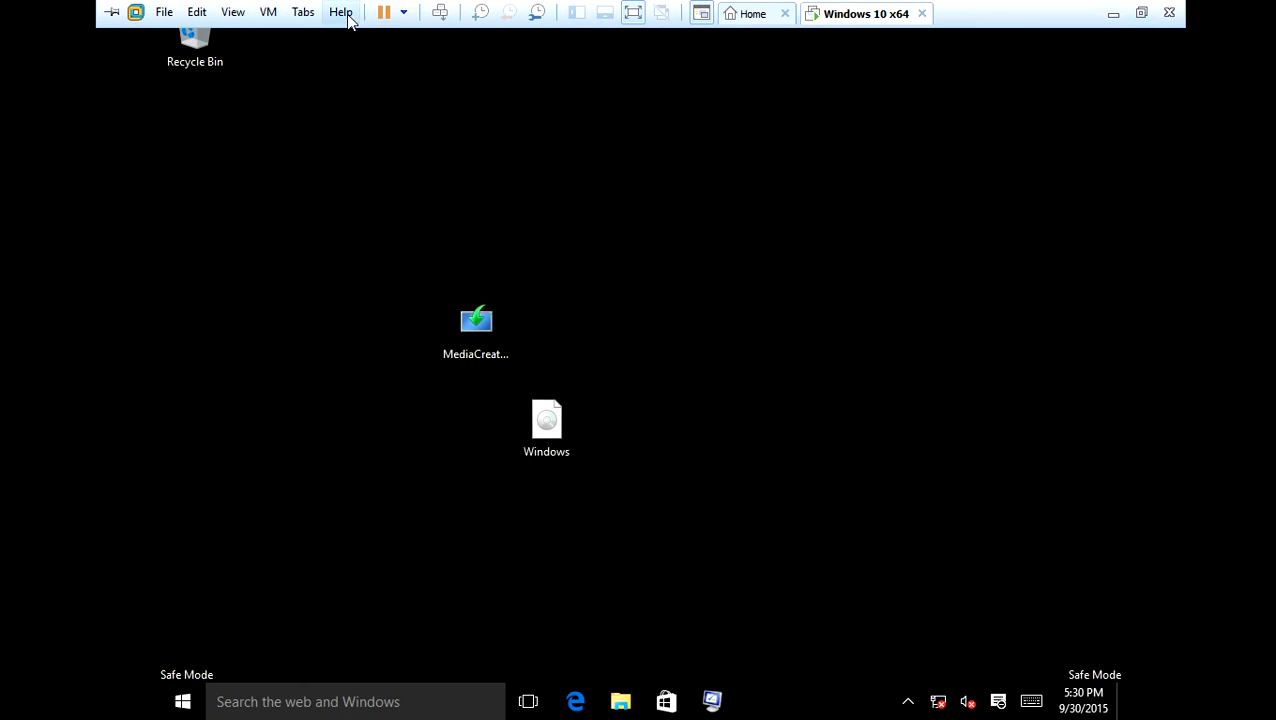
mouse_move(379, 12)
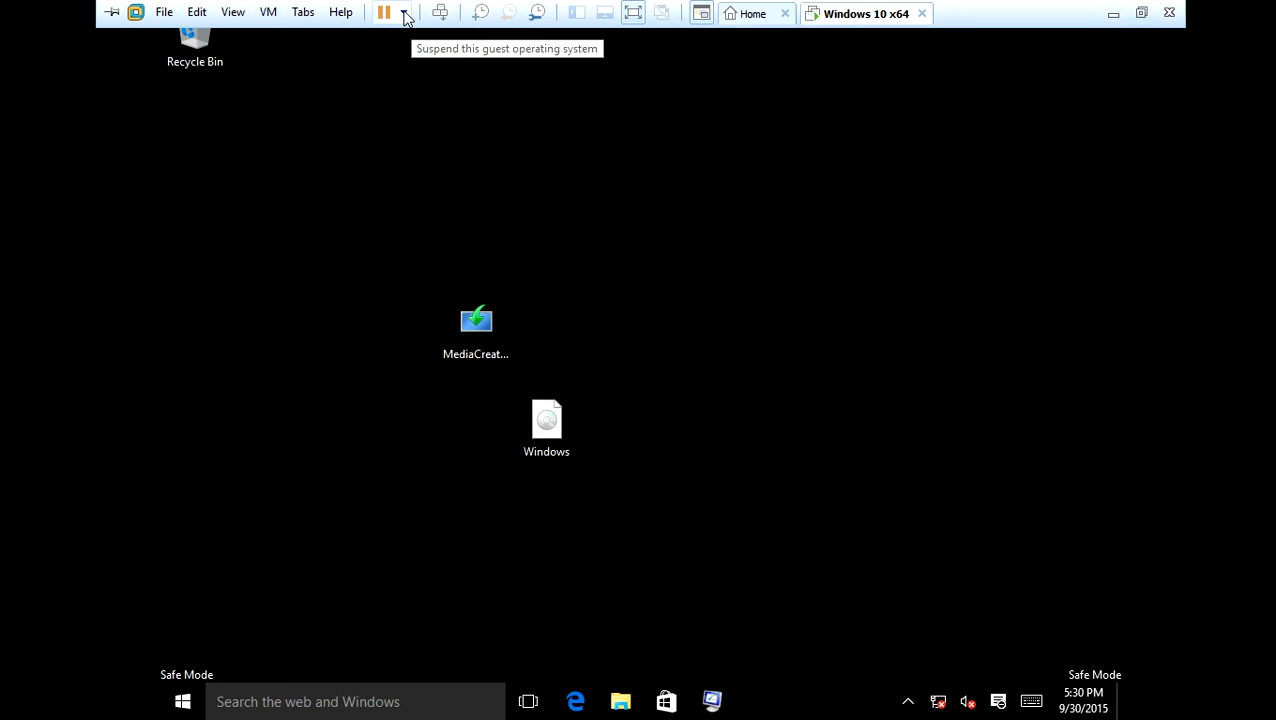
Step: Power off the Safe Mode virtual machine from the VMware toolbar power dropdown
click(405, 11)
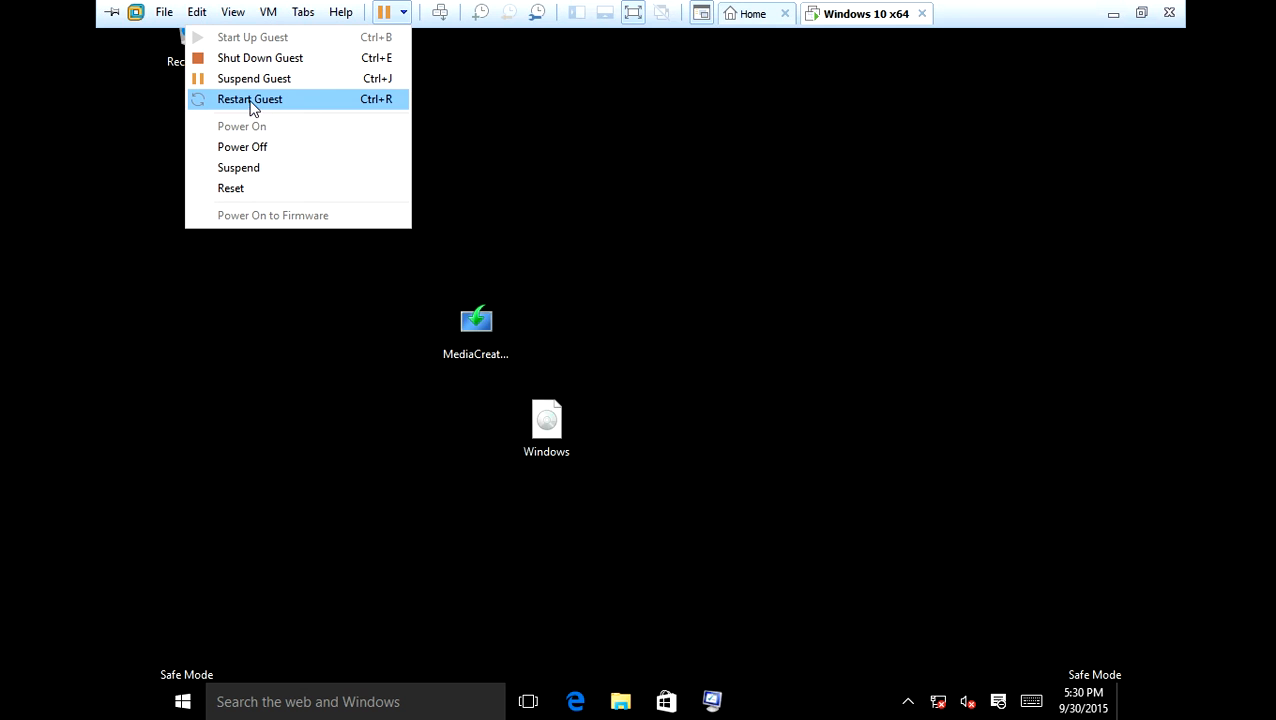
mouse_move(243, 146)
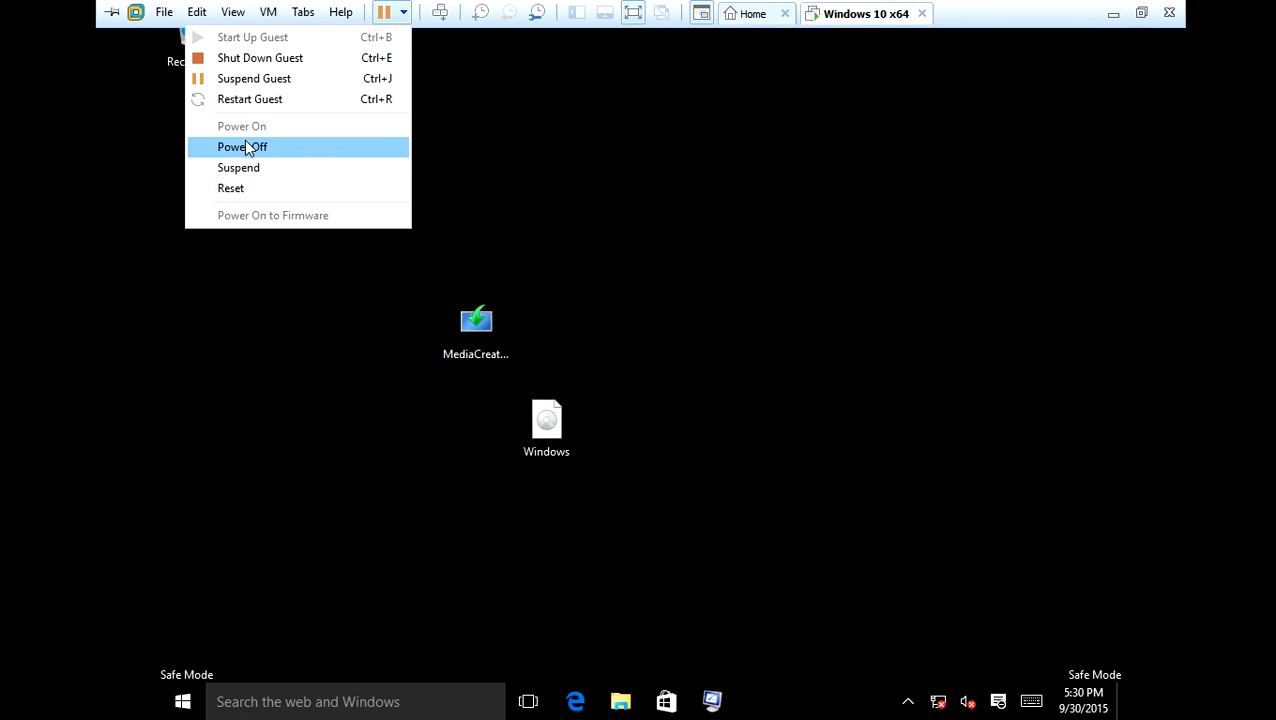
click(242, 147)
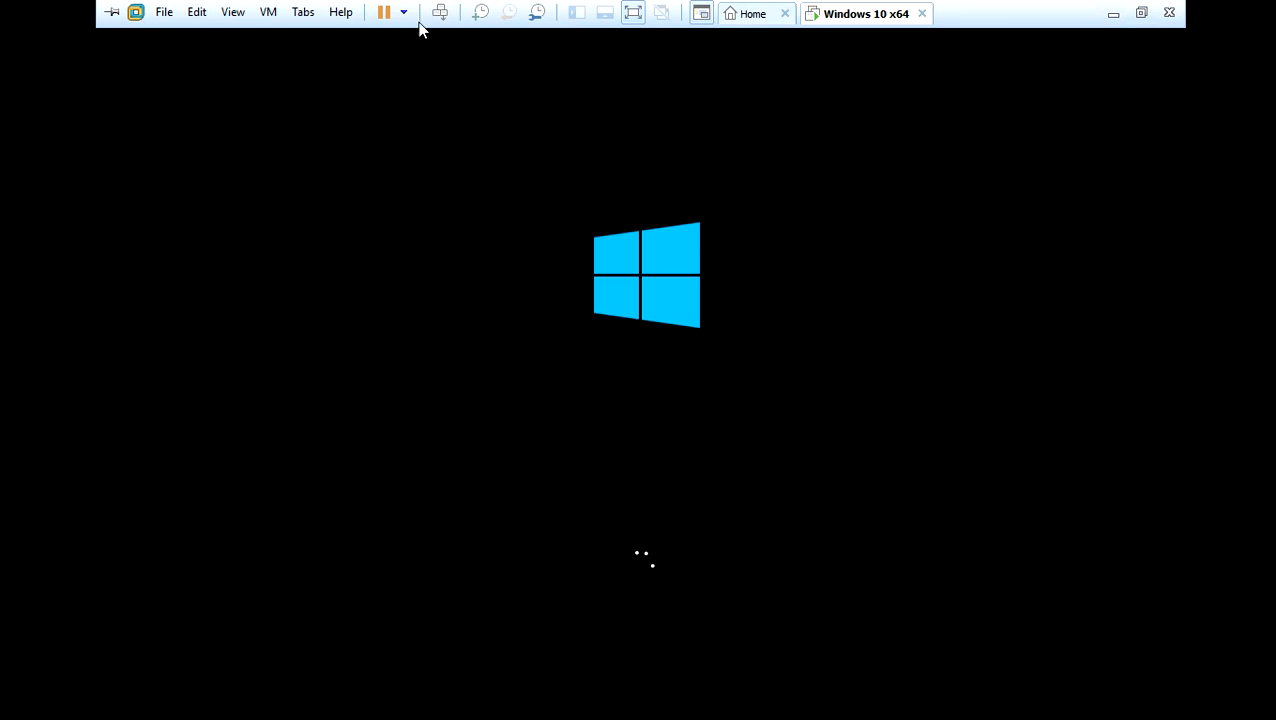
Step: Power off the virtual machine during the Windows boot logo to force Automatic Repair
click(405, 14)
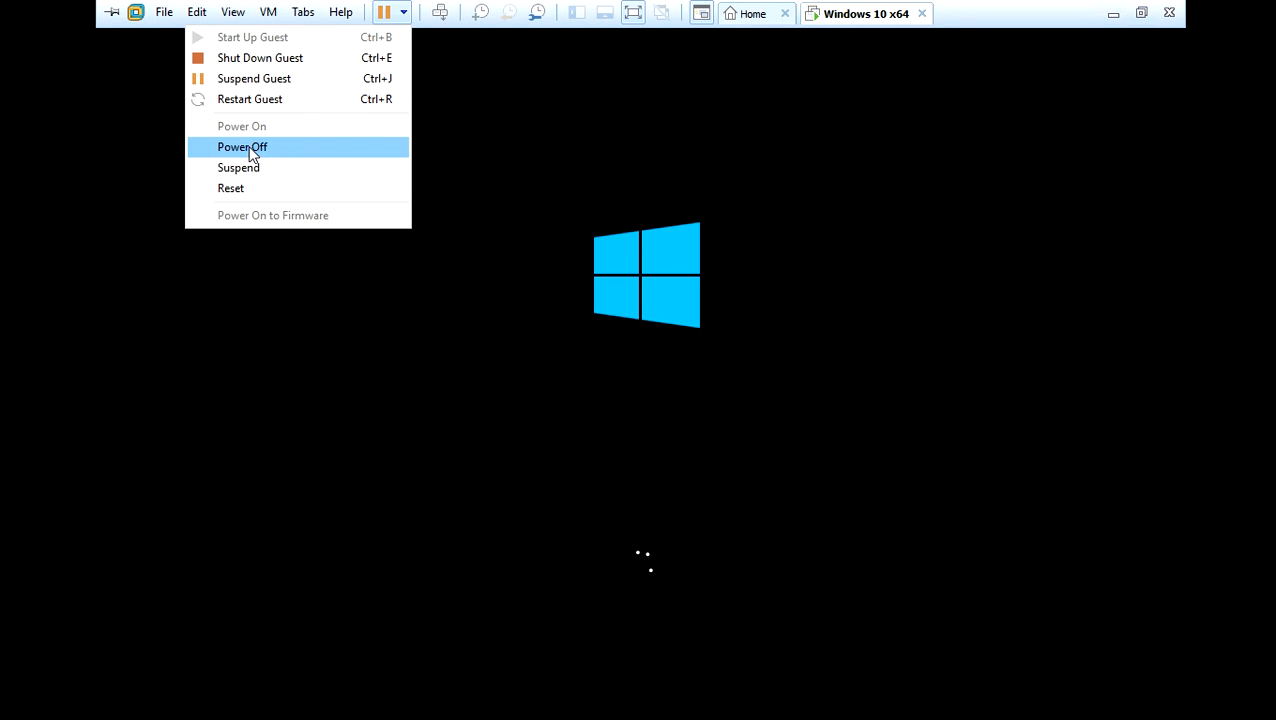
click(242, 147)
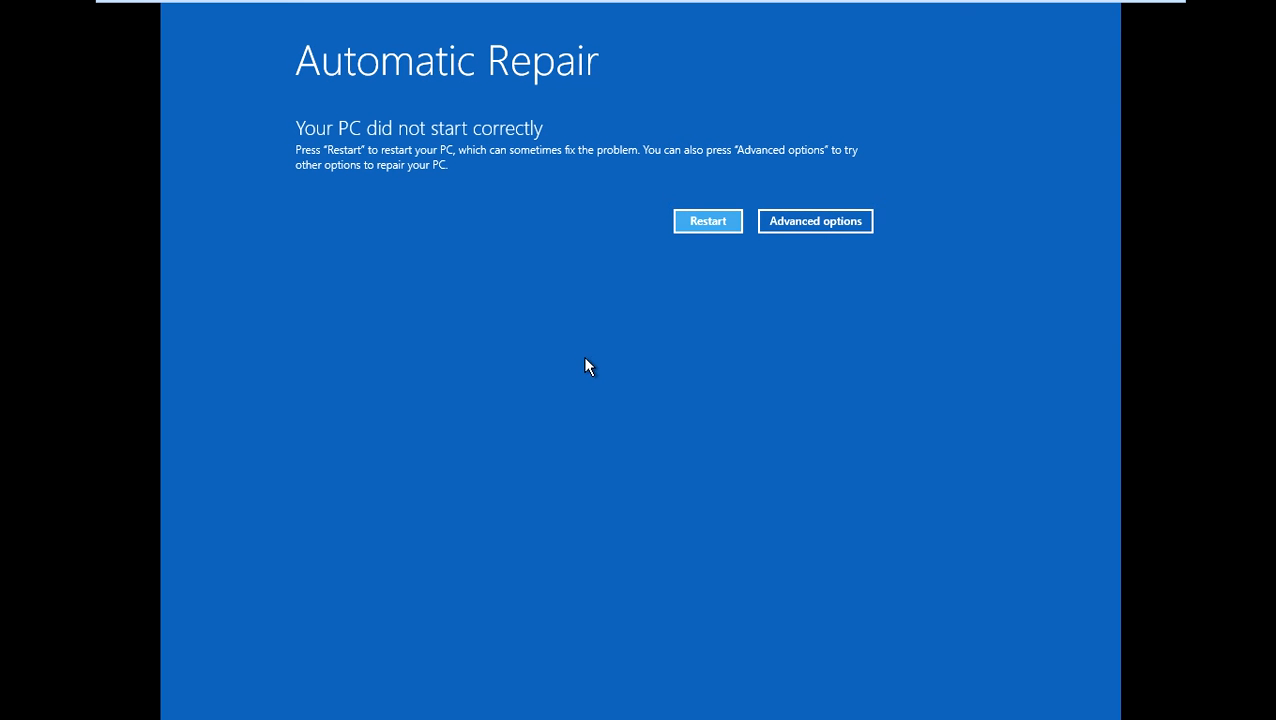
mouse_move(574, 368)
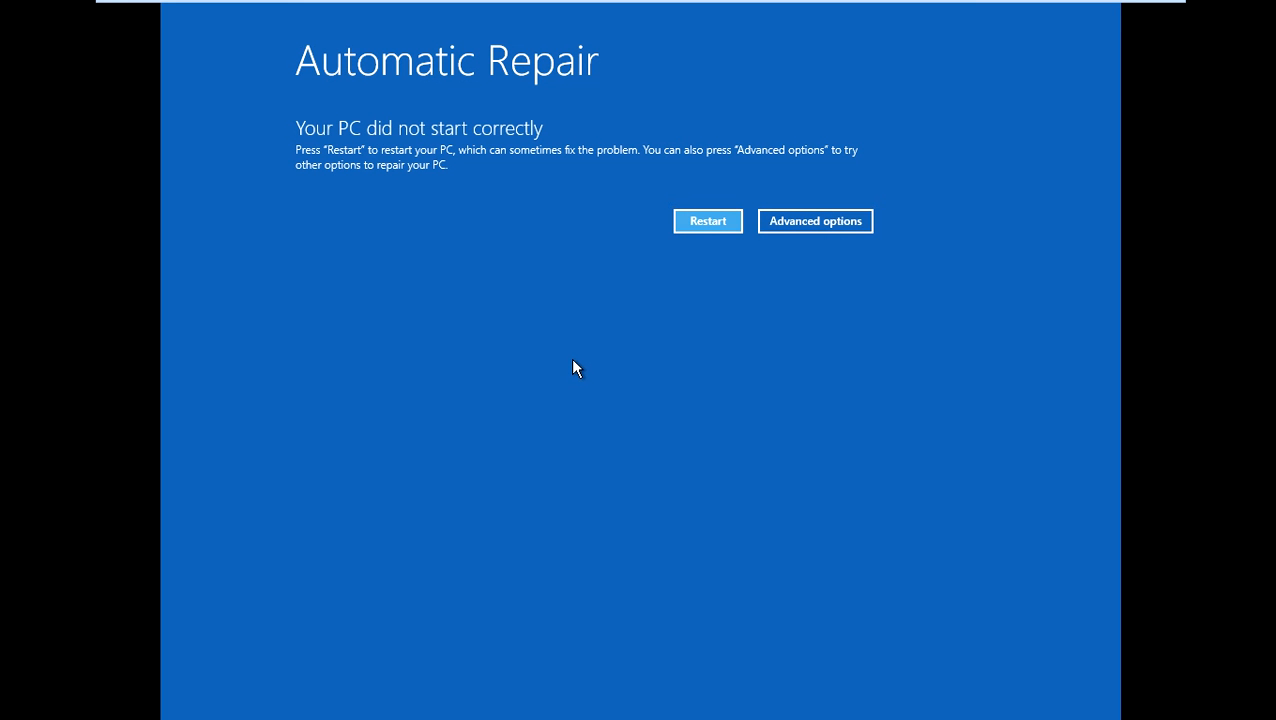
mouse_move(795, 165)
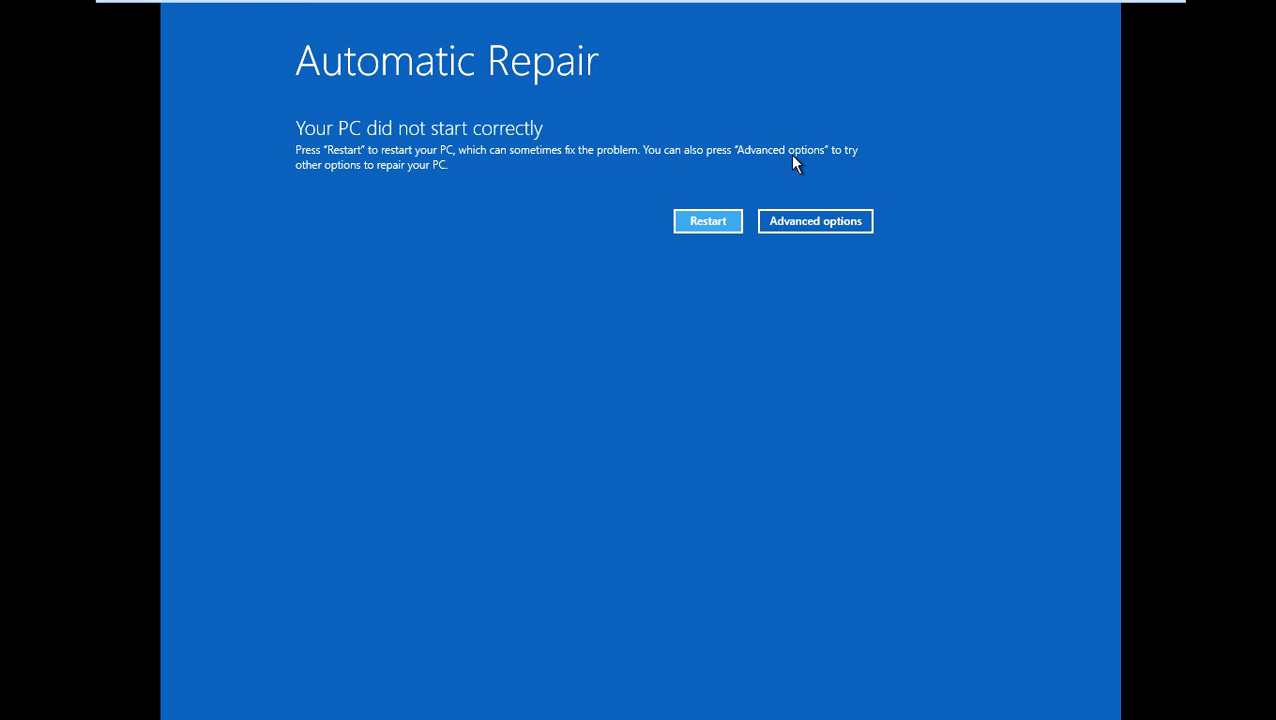
Step: From Automatic Repair, go through Advanced options to Startup Settings and restart the virtual machine
click(815, 221)
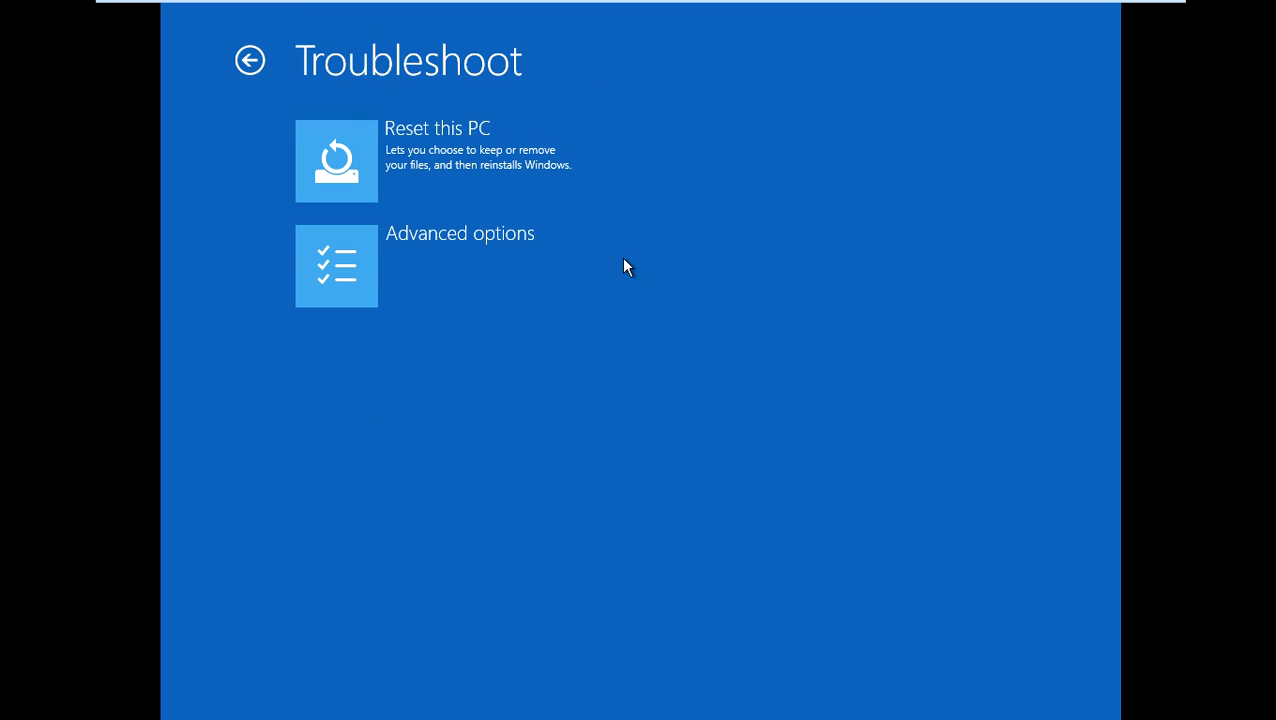
click(460, 265)
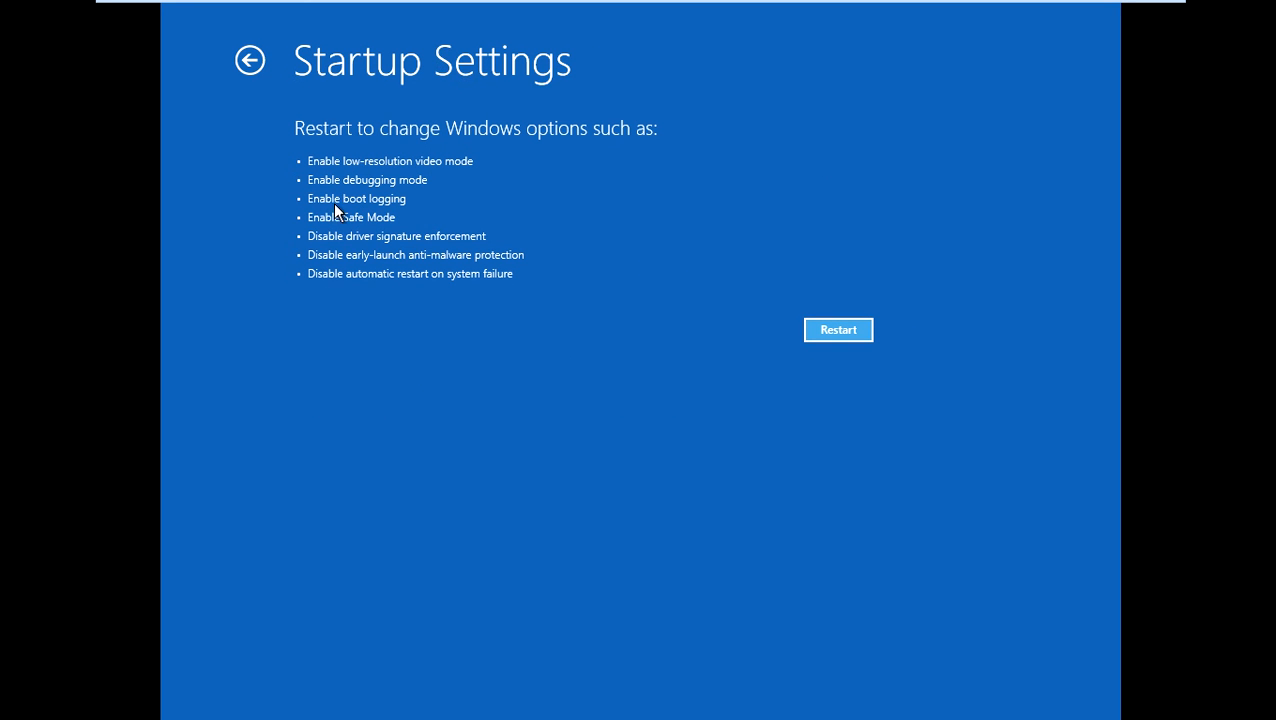
click(838, 329)
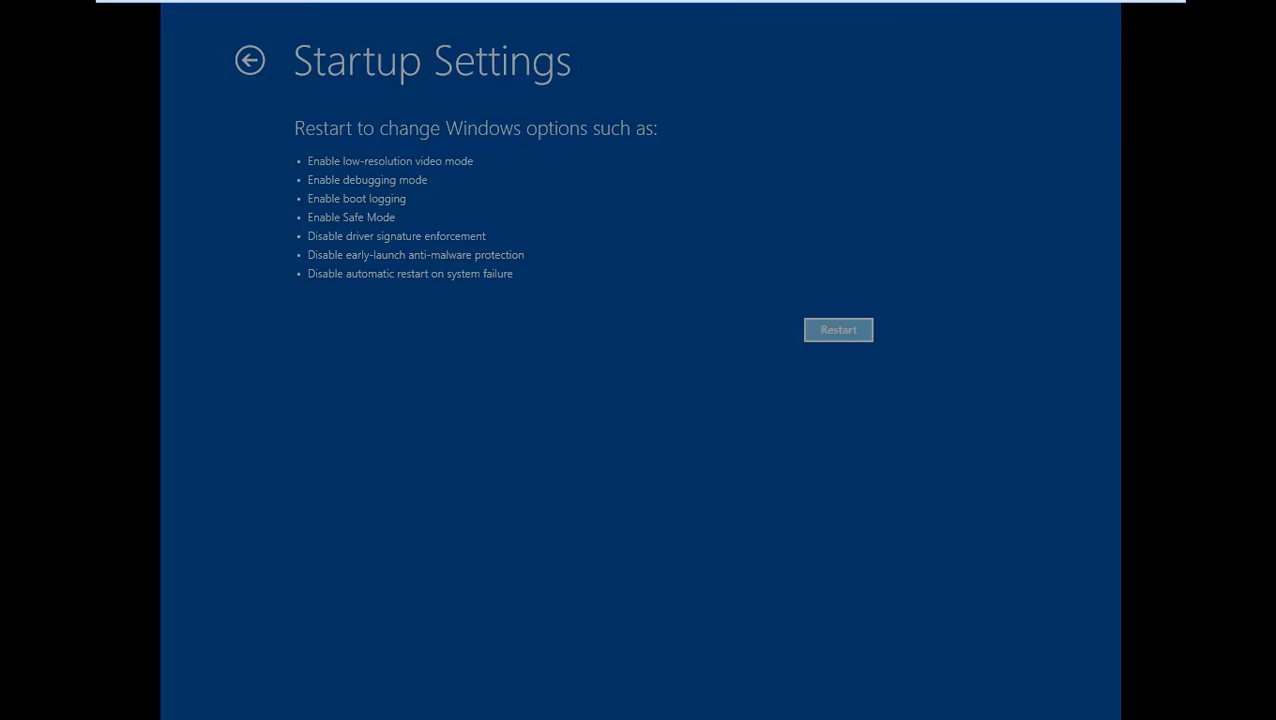
click(838, 329)
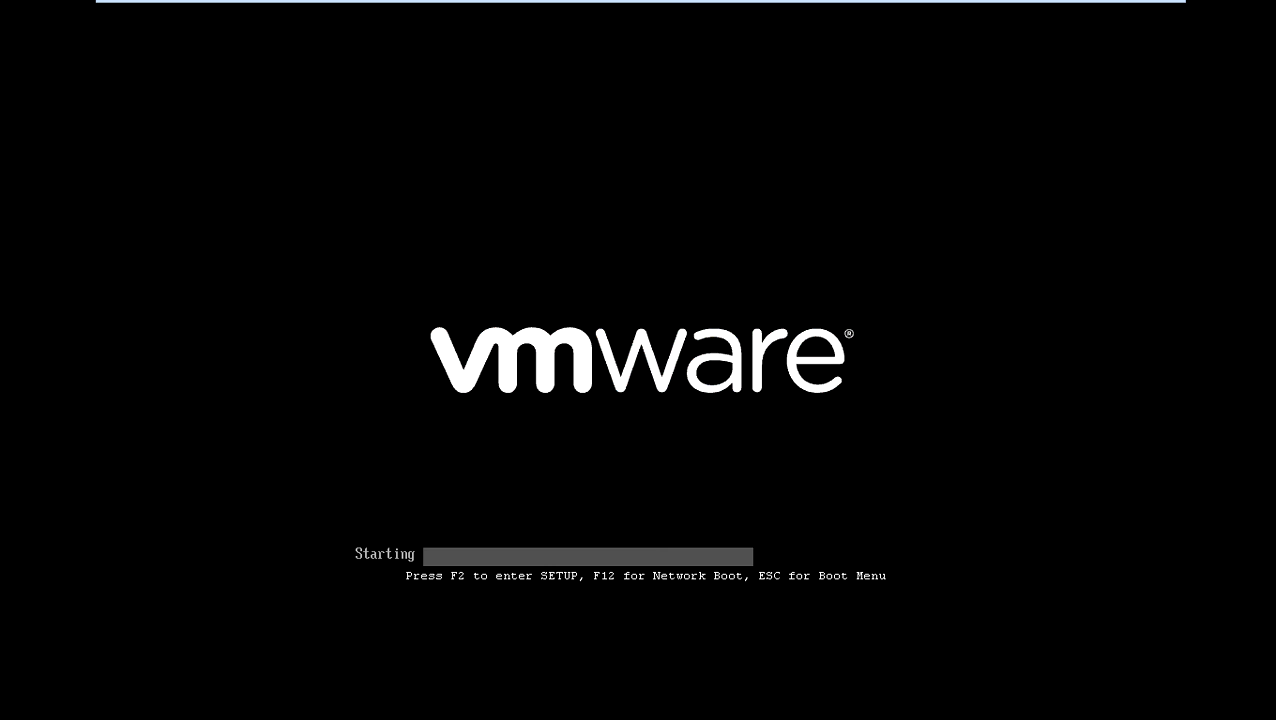